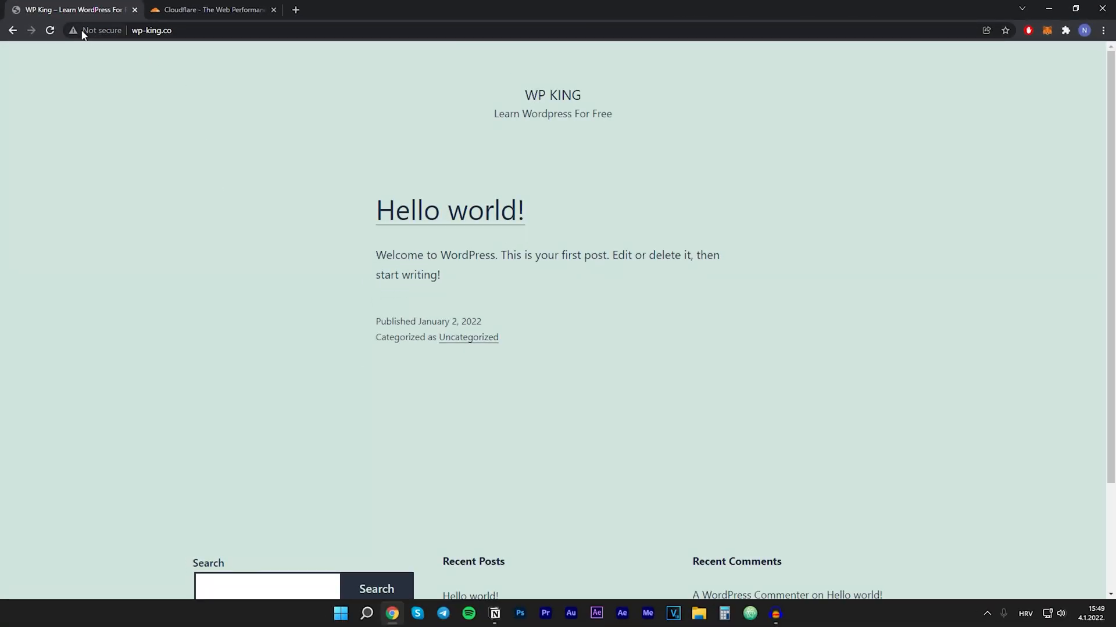
- View wp-king.co's 'Not secure' connection details, then open the Cloudflare homepage in another tab
left_click(96, 30)
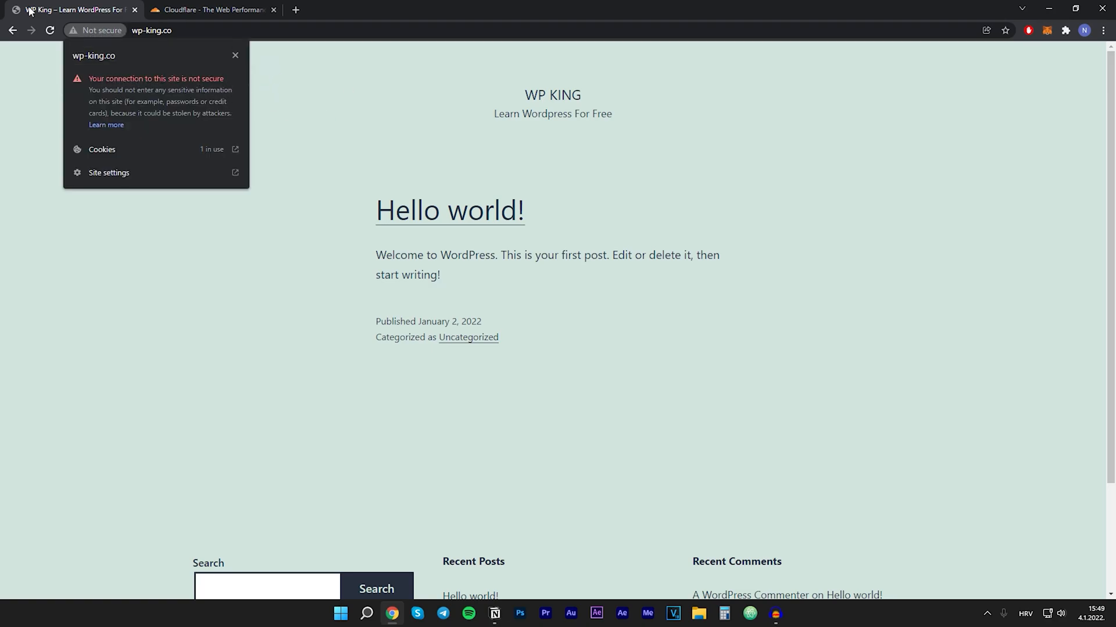
mouse_move(117, 83)
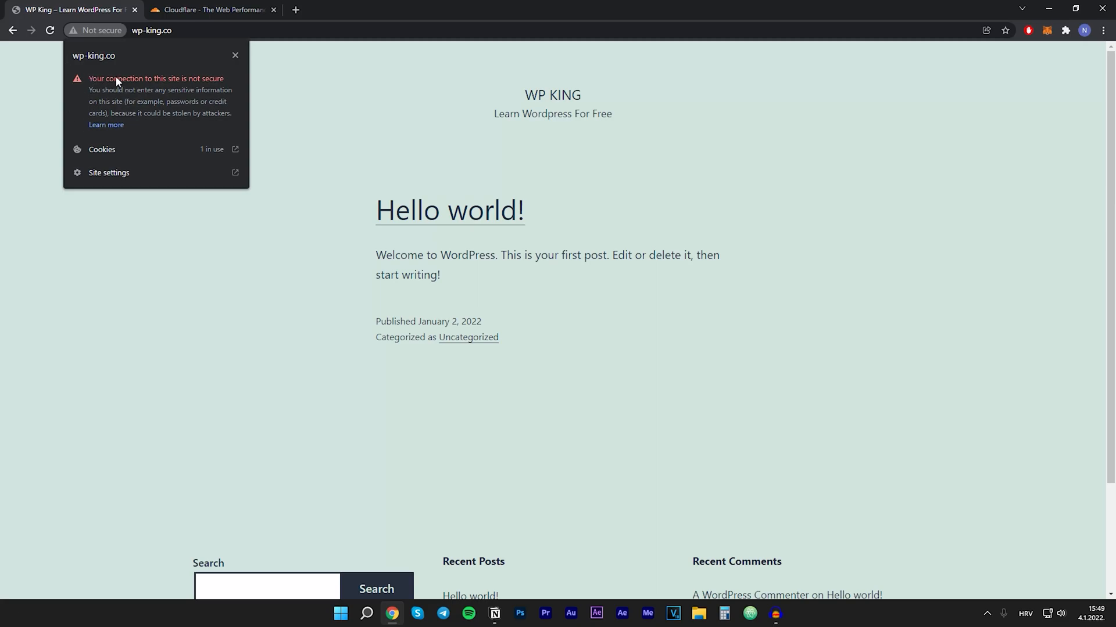
mouse_move(247, 73)
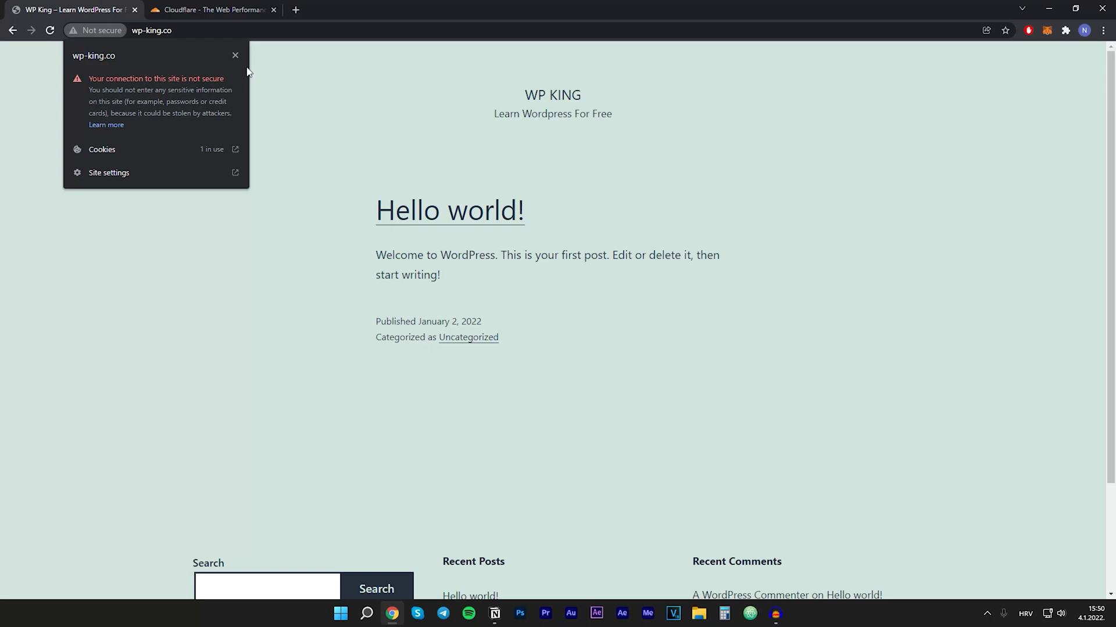
mouse_move(244, 88)
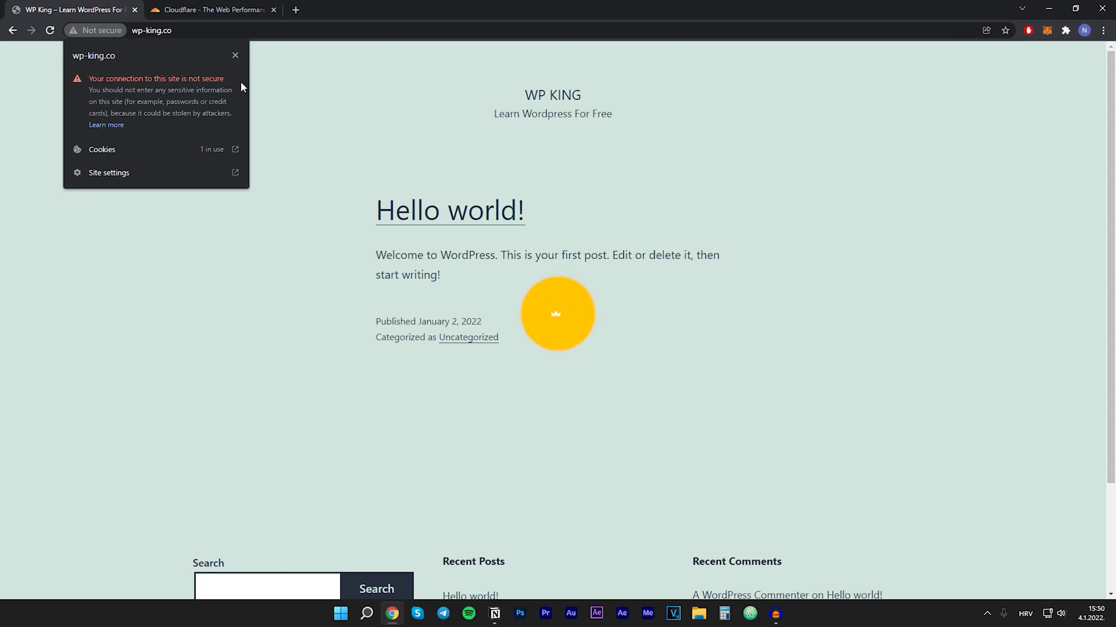
left_click(212, 9)
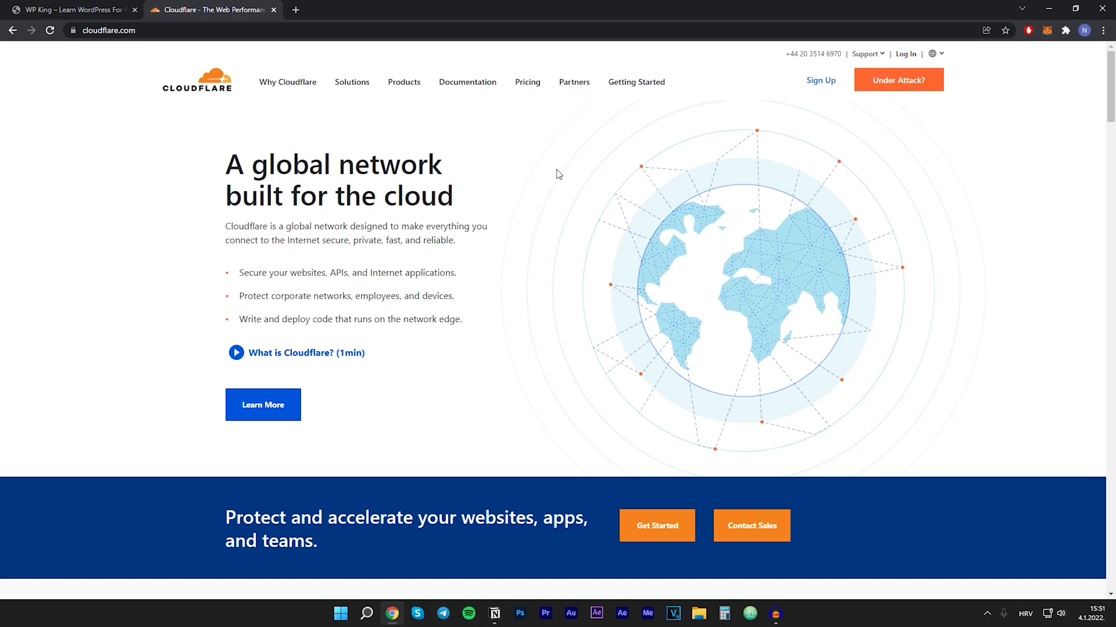
mouse_move(574, 188)
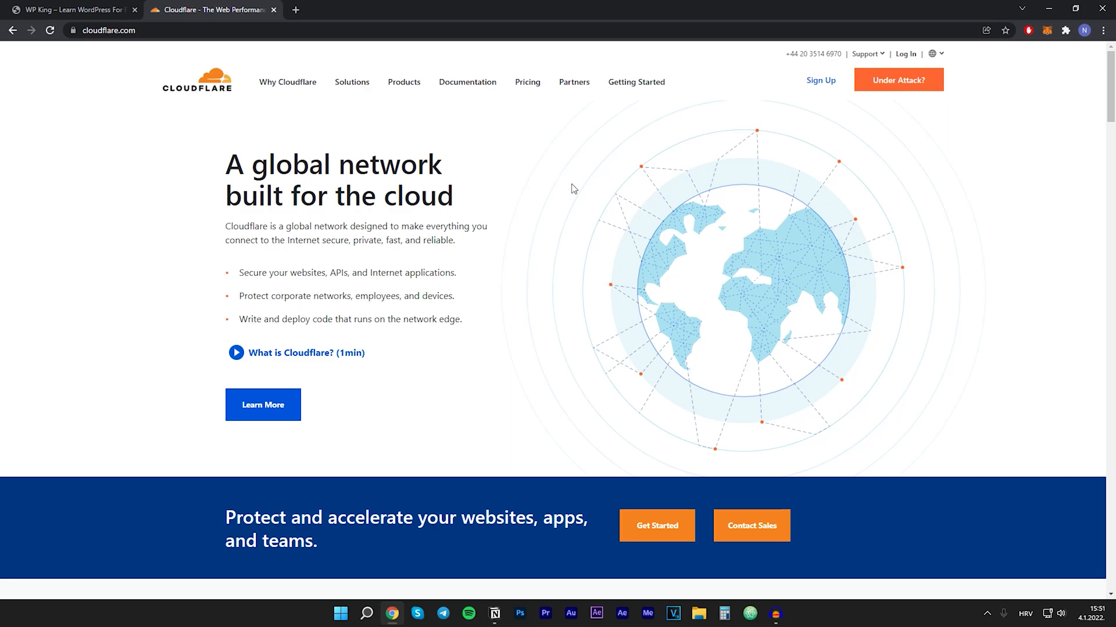
mouse_move(820, 86)
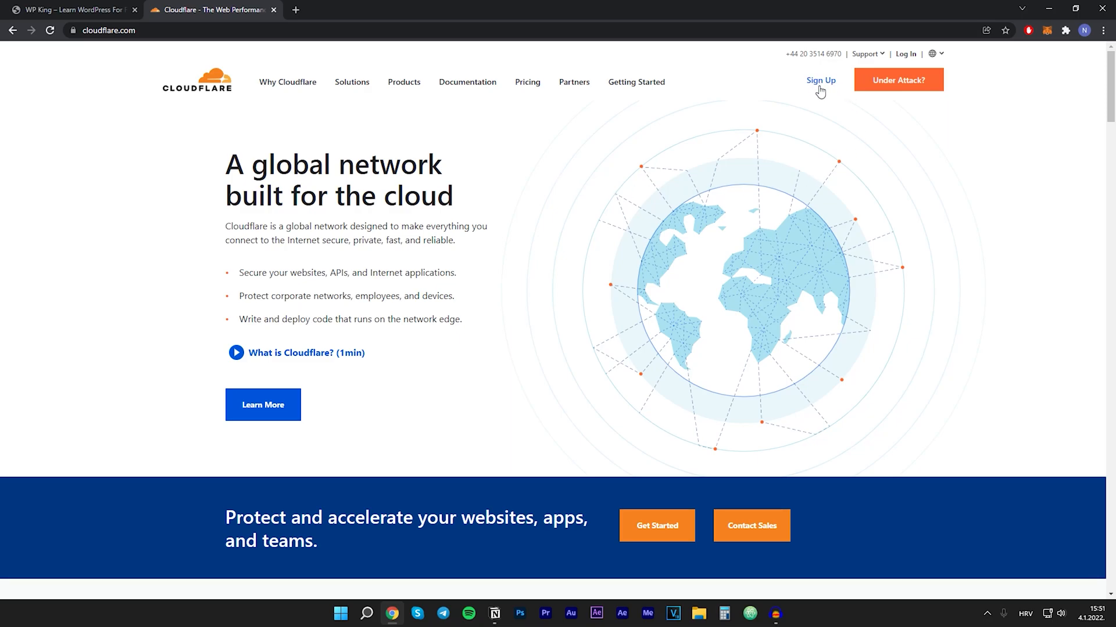
- Choose Sign Up from the cloudflare.com top navigation
left_click(820, 80)
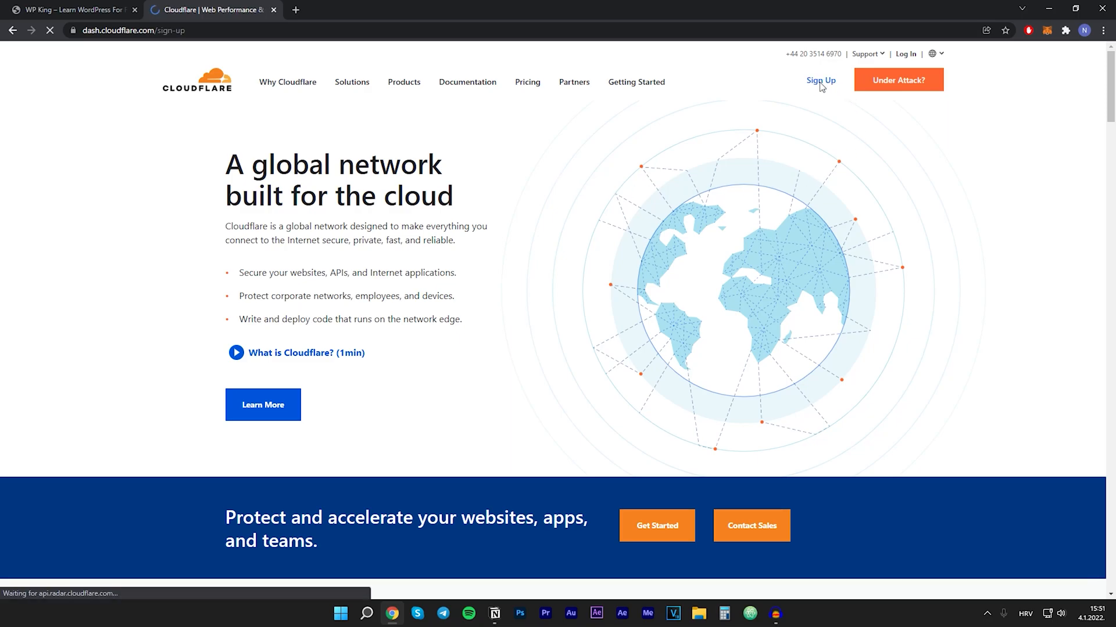
- Fill in email and password, create the account, and dismiss Chrome's save-password prompt
left_click(820, 80)
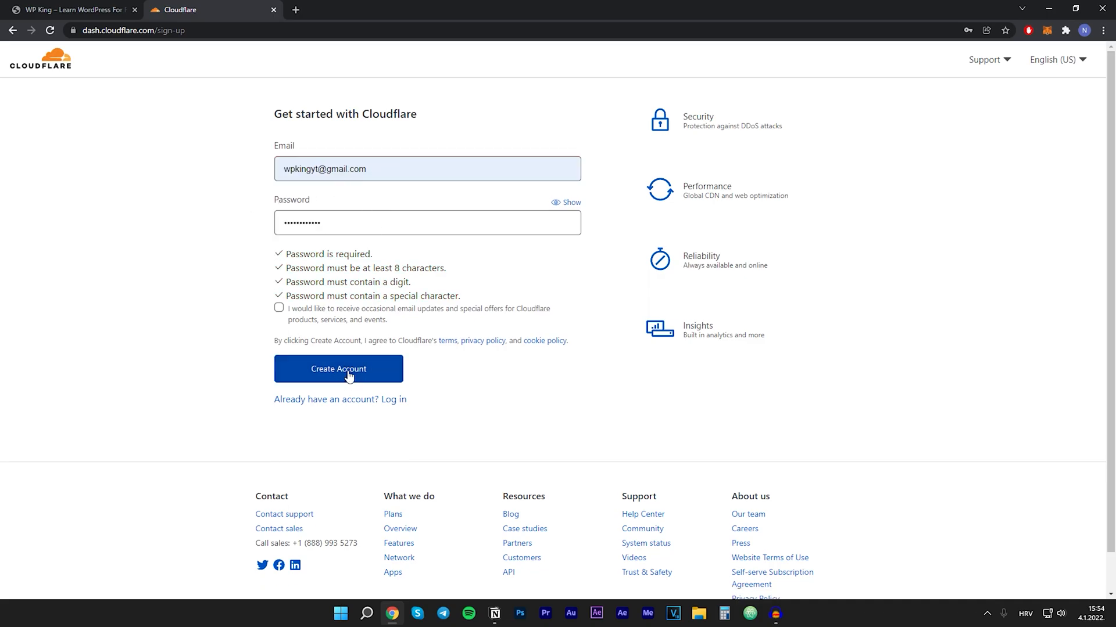
left_click(339, 368)
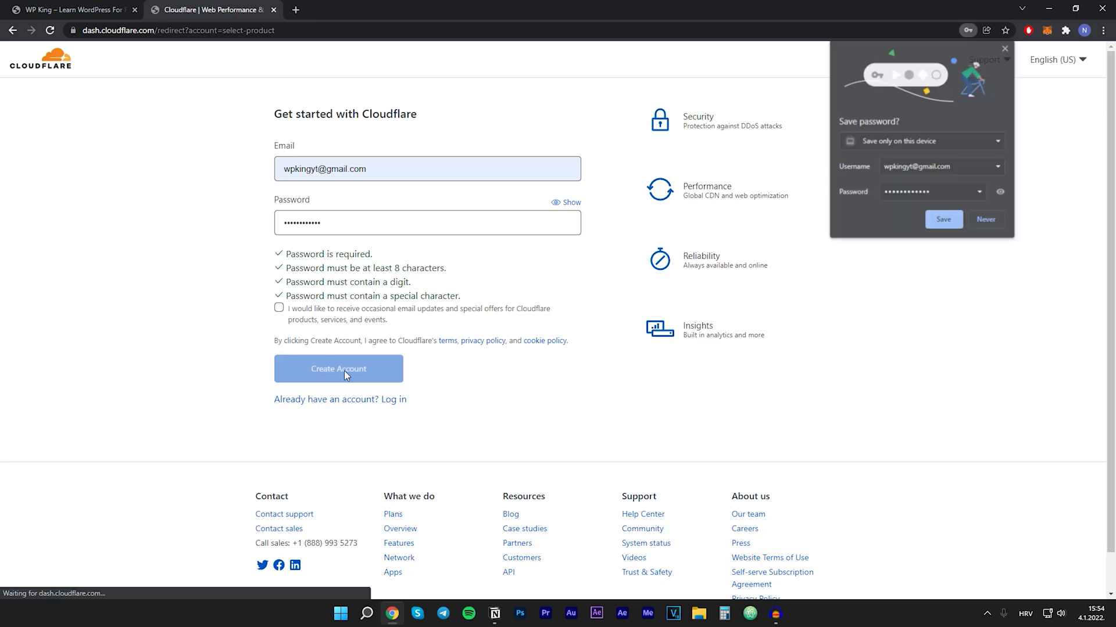
left_click(339, 369)
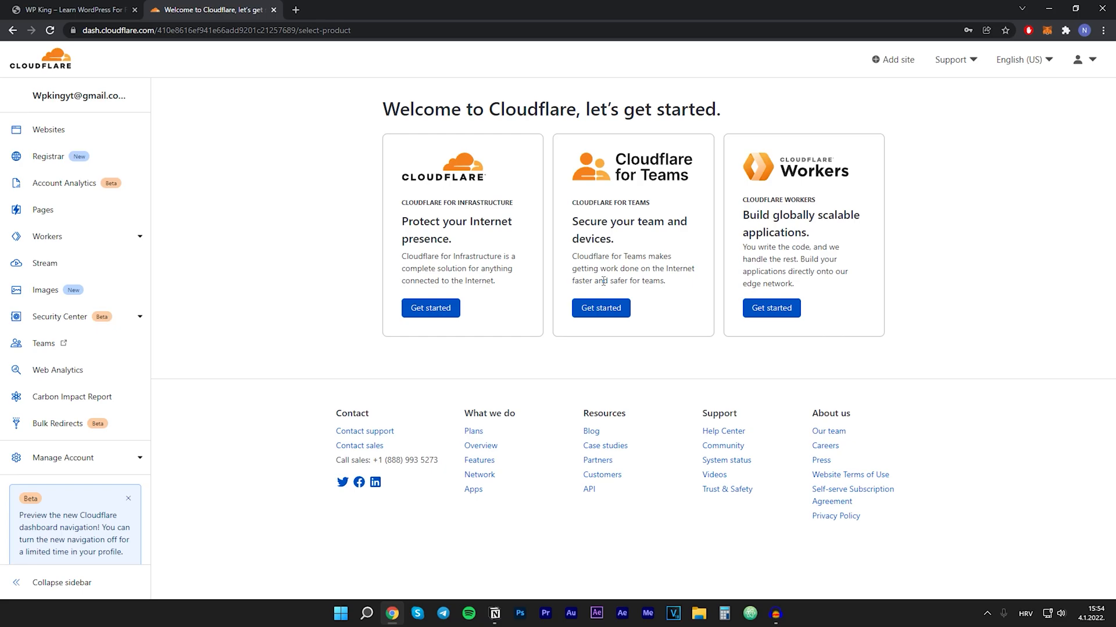
mouse_move(878, 76)
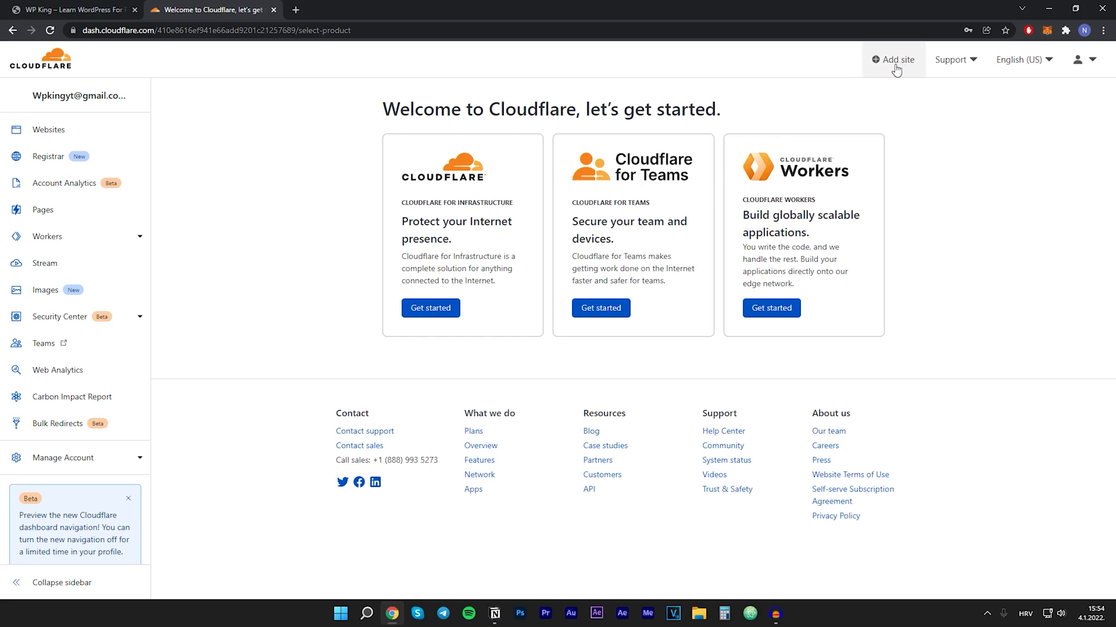
- Add the site wp-king.co to the Cloudflare account
left_click(892, 60)
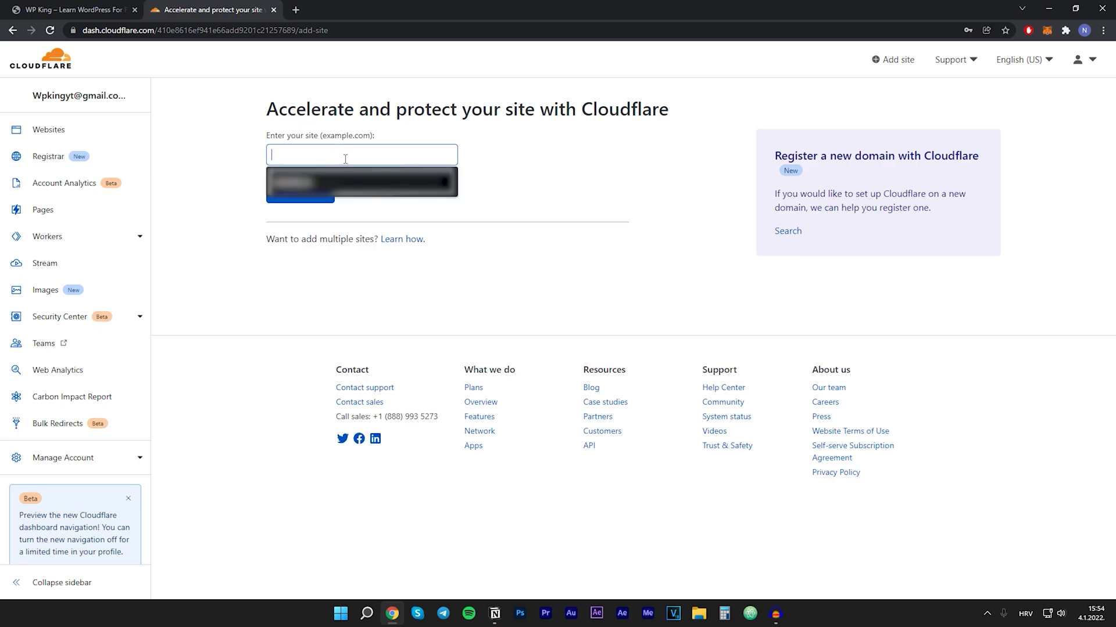
type("wp-king.co")
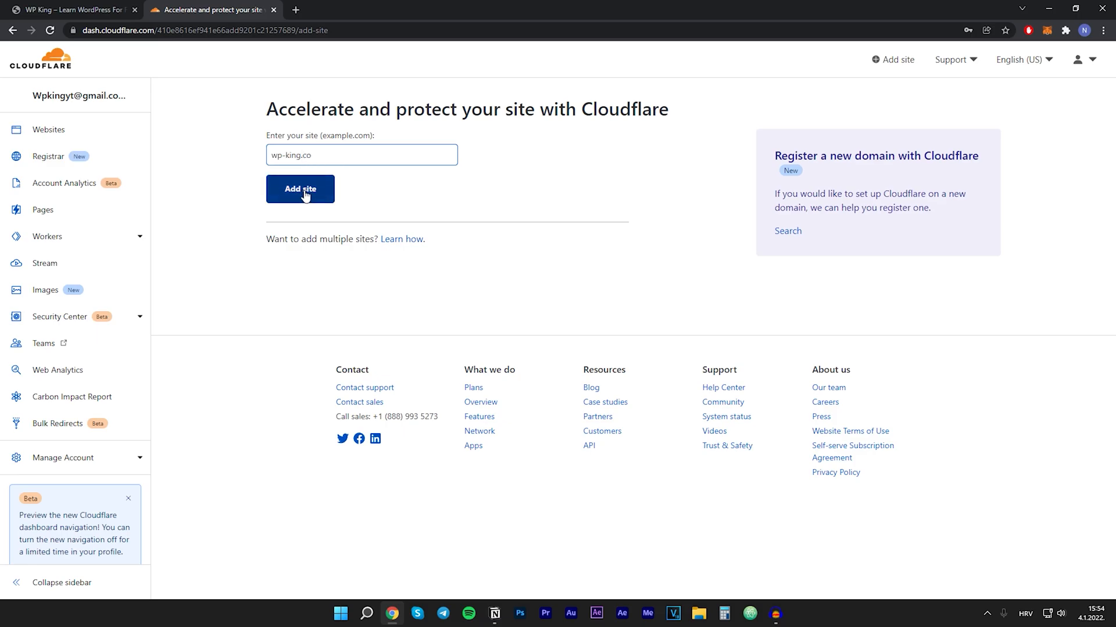
left_click(300, 188)
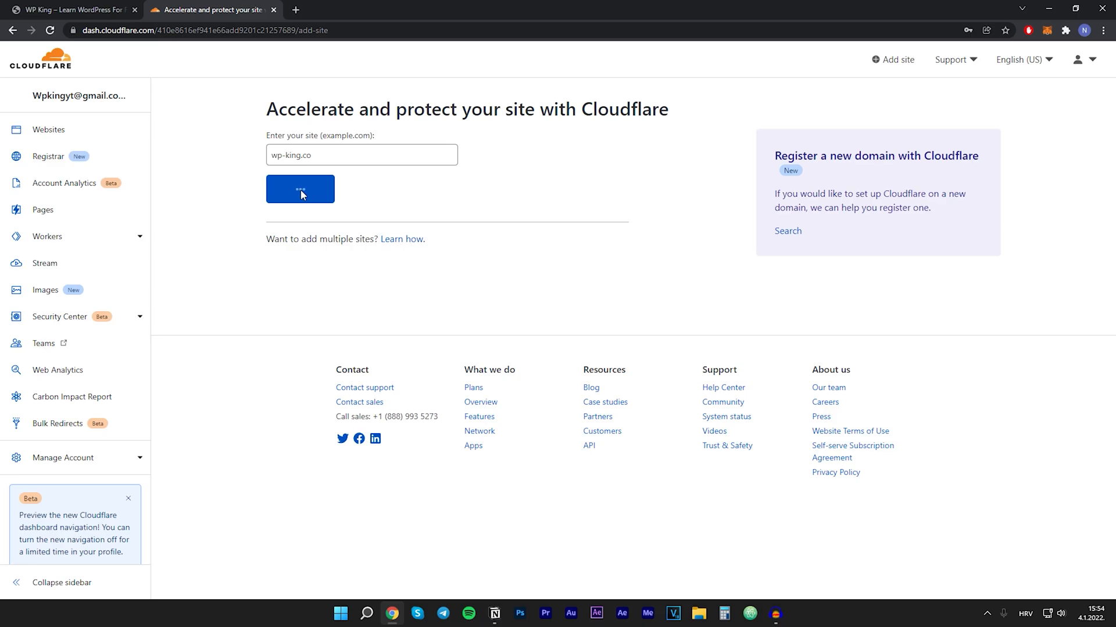
left_click(299, 188)
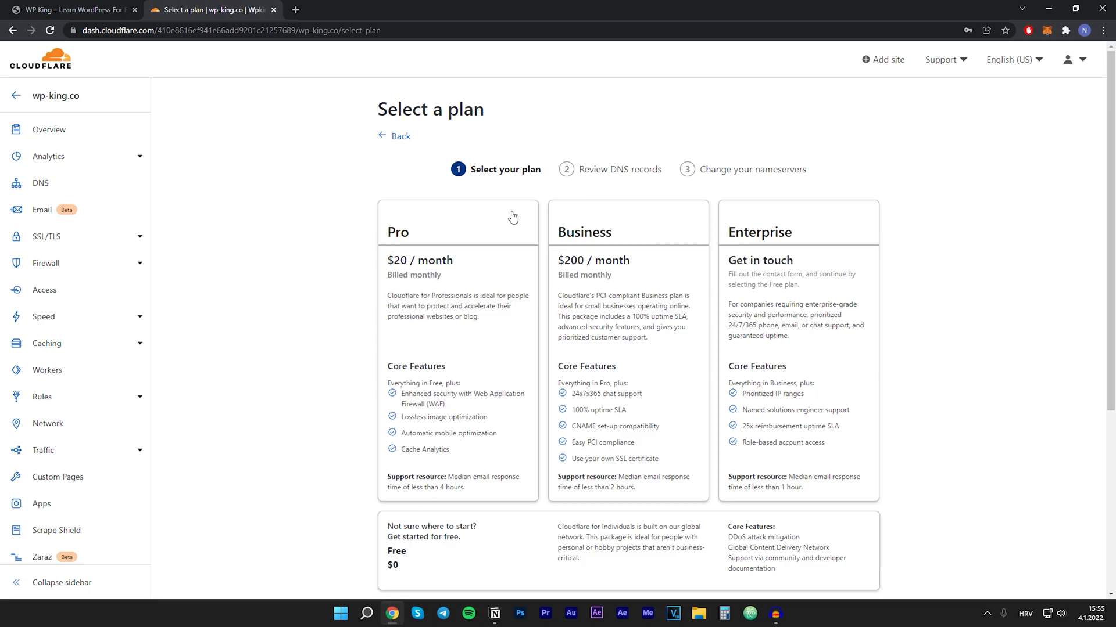
mouse_move(453, 579)
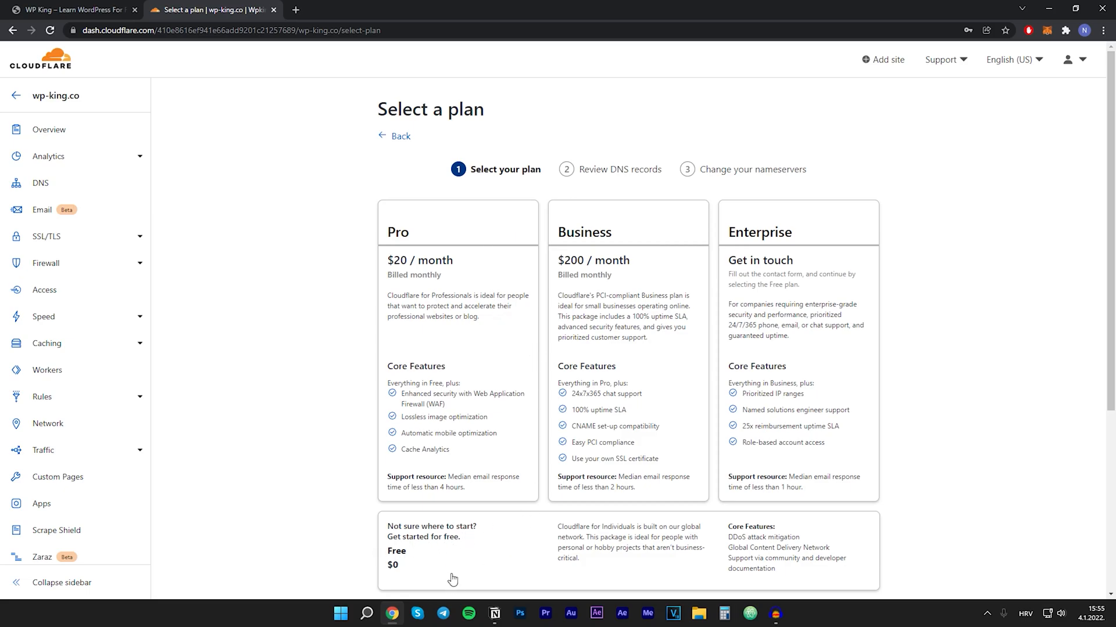
mouse_move(495, 565)
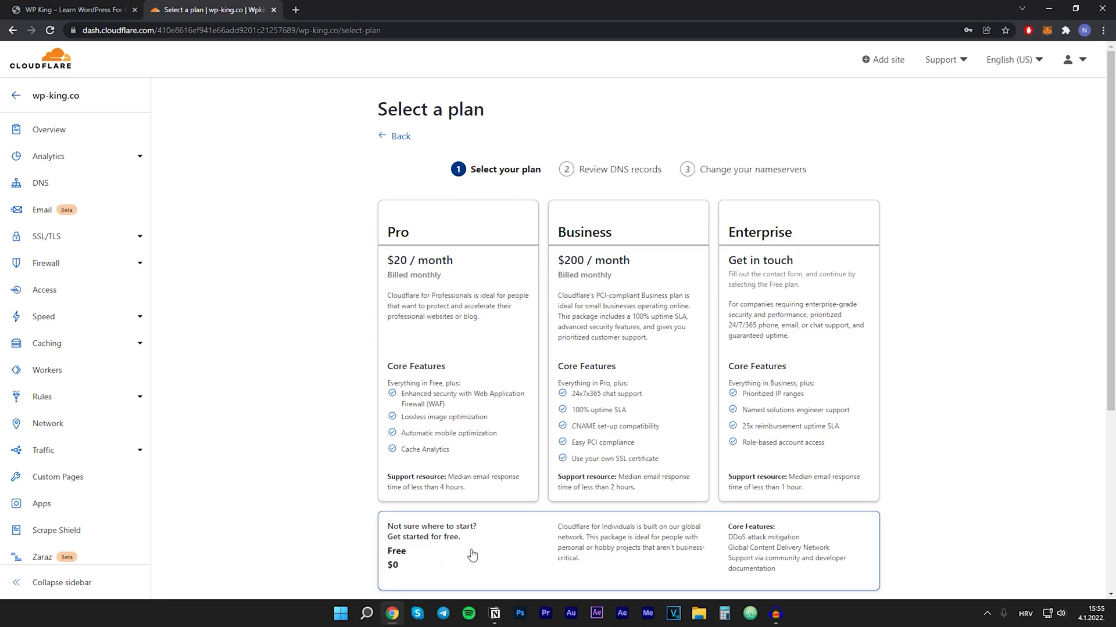
- Pick the Free plan for wp-king.co and continue
scroll("down", 3)
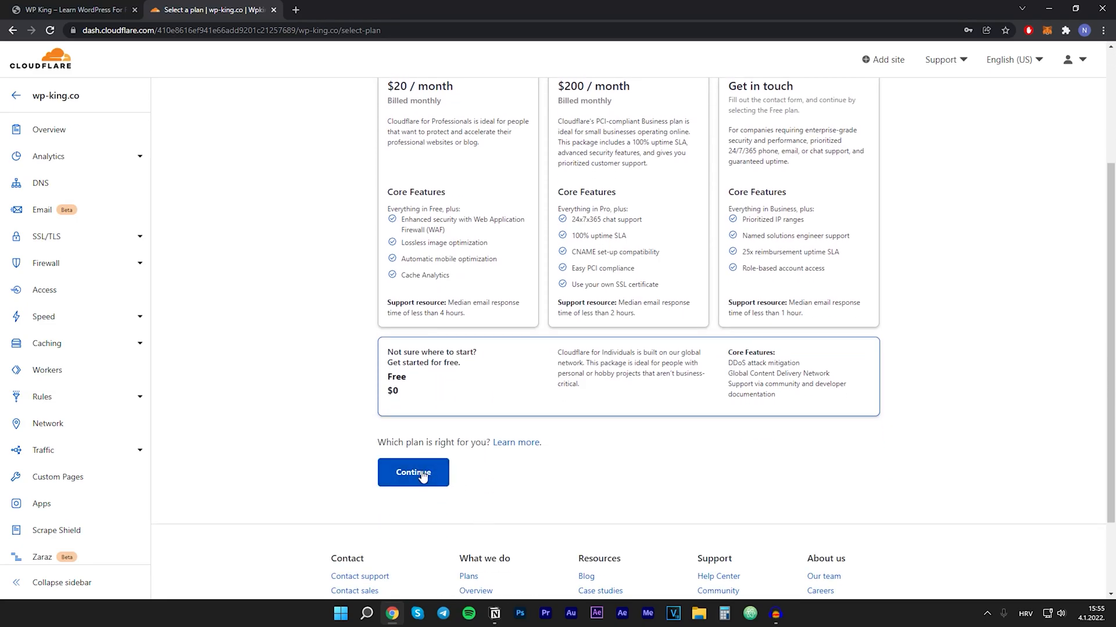
left_click(412, 472)
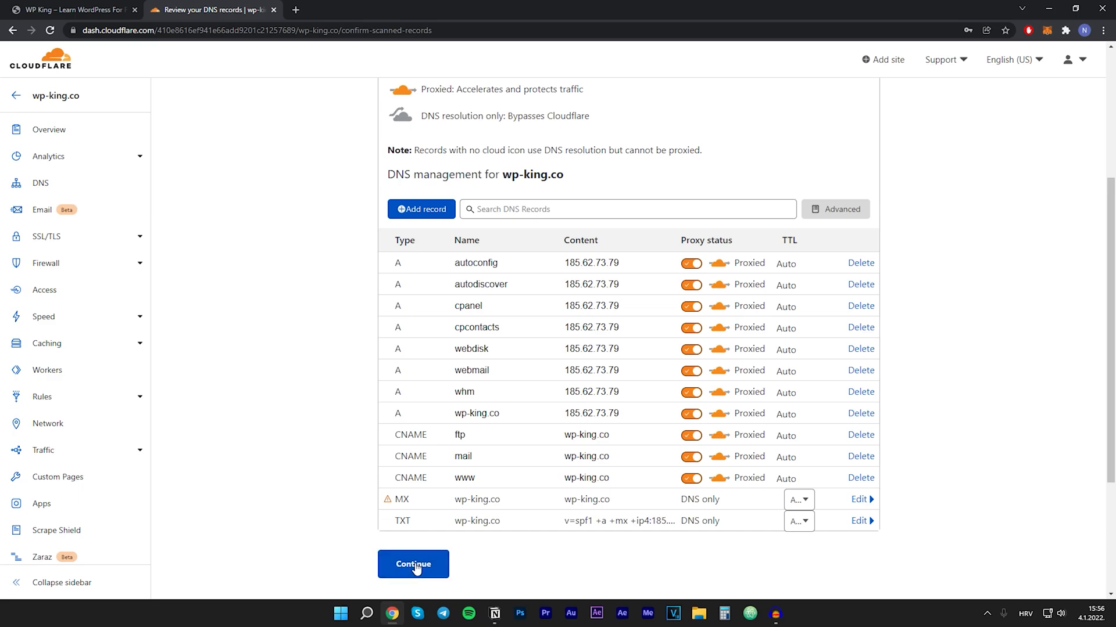
- Confirm the scanned DNS records table for wp-king.co and continue
left_click(413, 564)
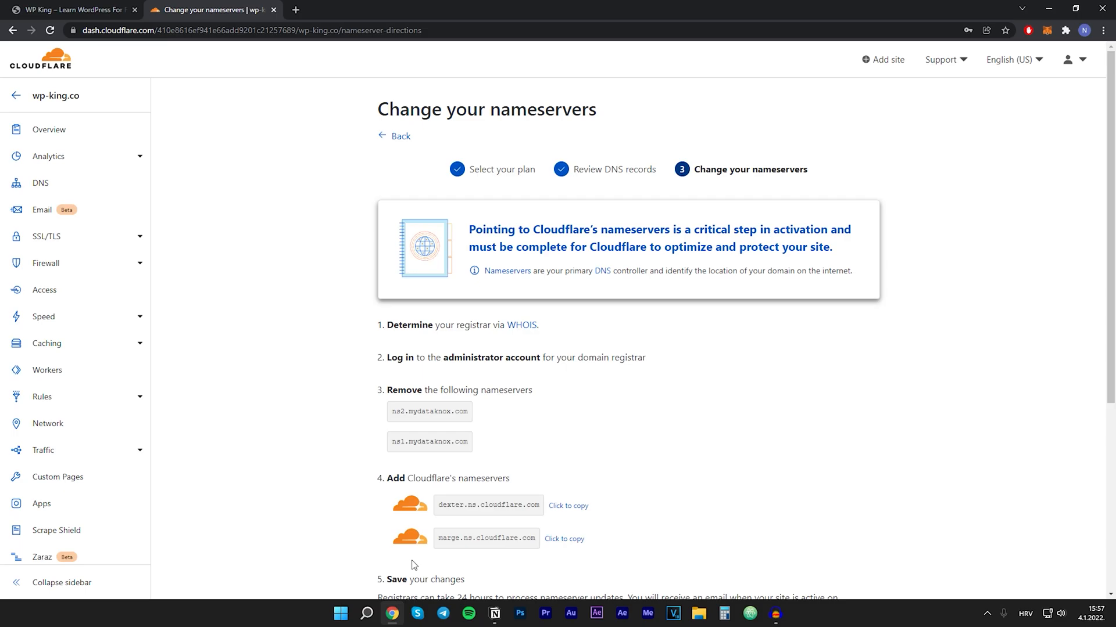
mouse_move(425, 556)
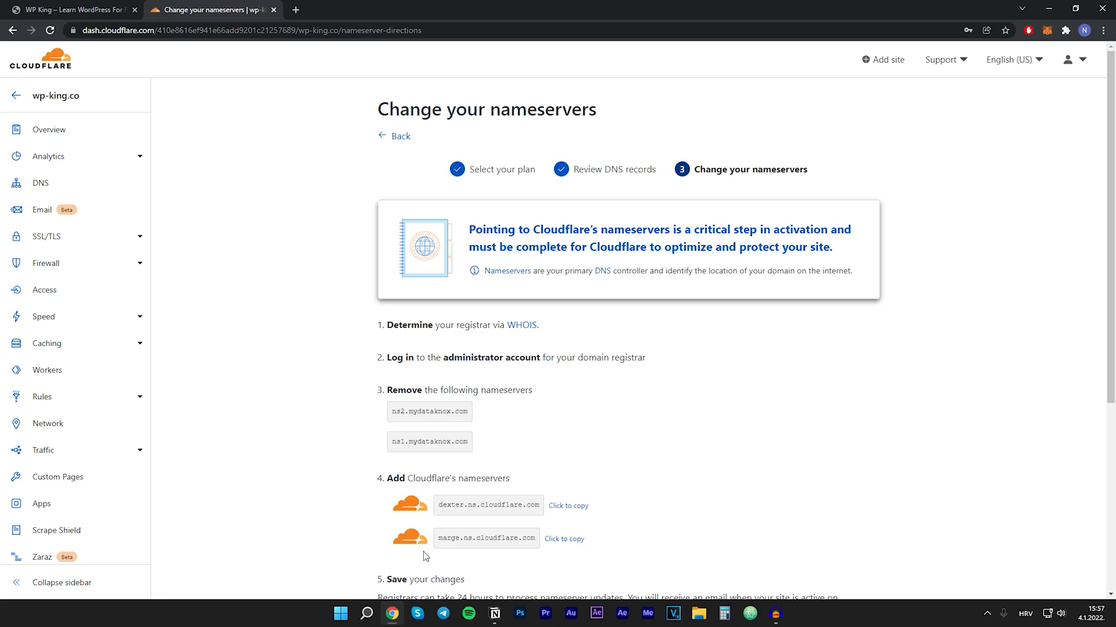
- Sign in to the Namecheap account
left_click(349, 10)
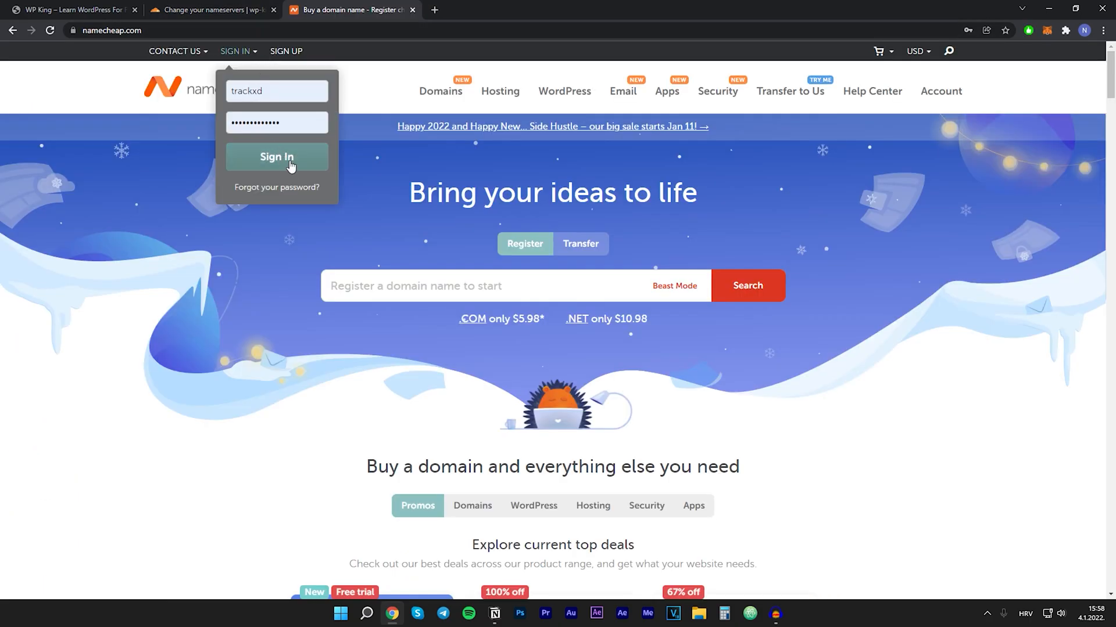
left_click(276, 156)
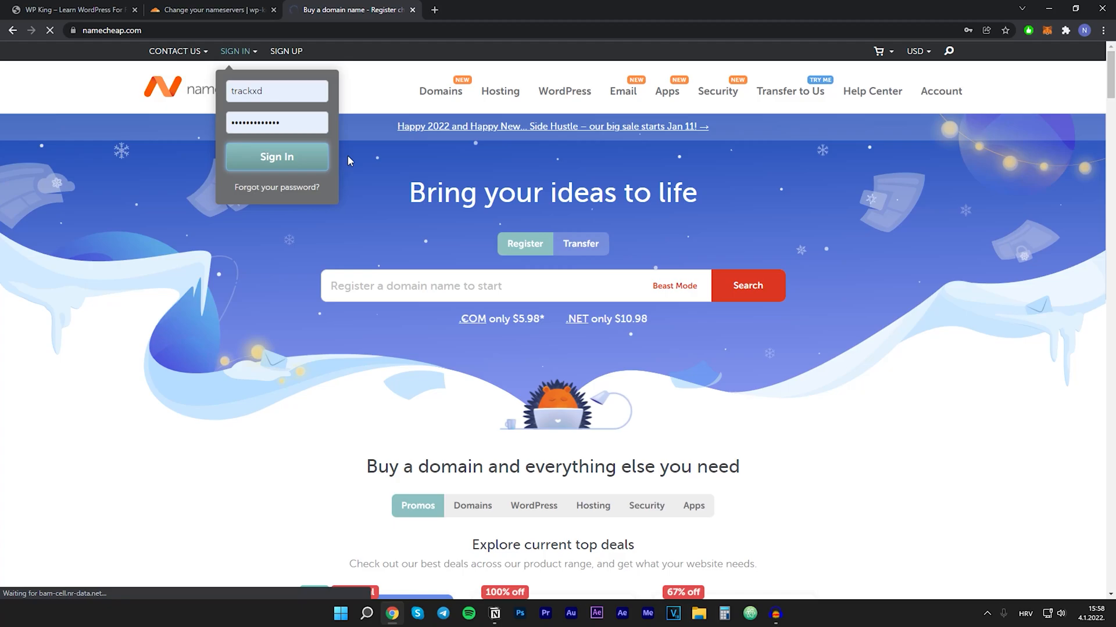
left_click(276, 157)
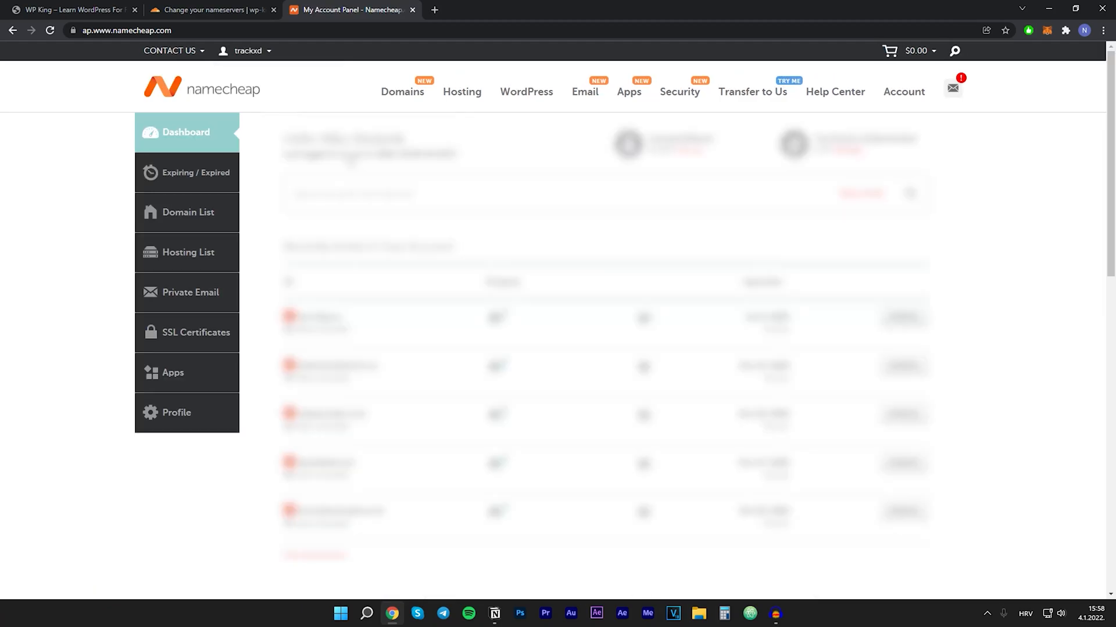
- Open wp-king.co's Manage page from Domain List, then return to Cloudflare's nameserver list
left_click(197, 212)
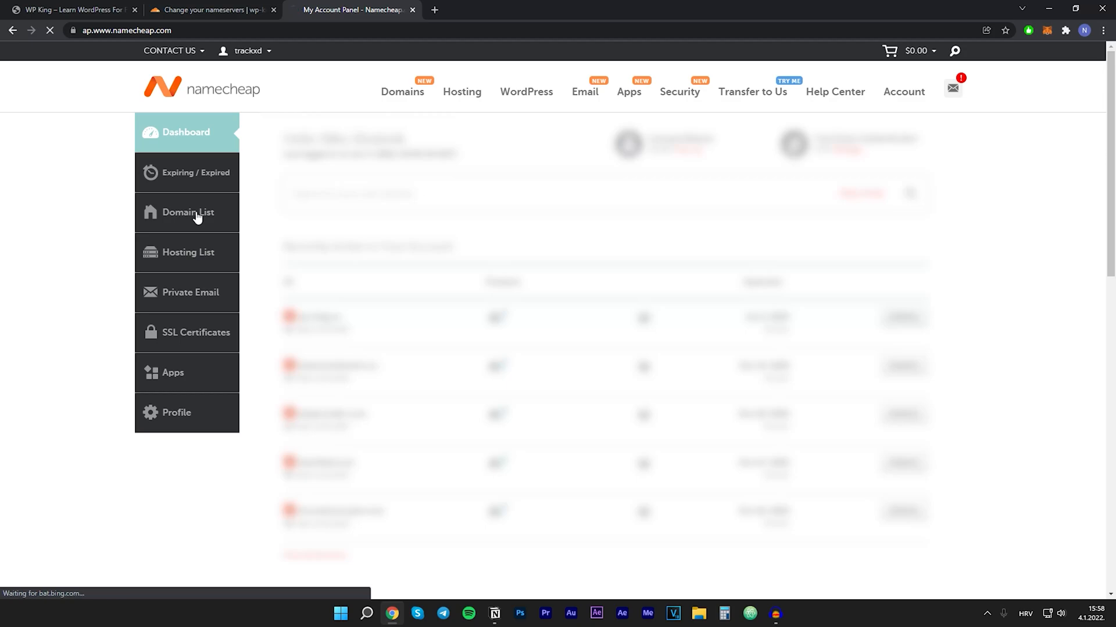
left_click(191, 212)
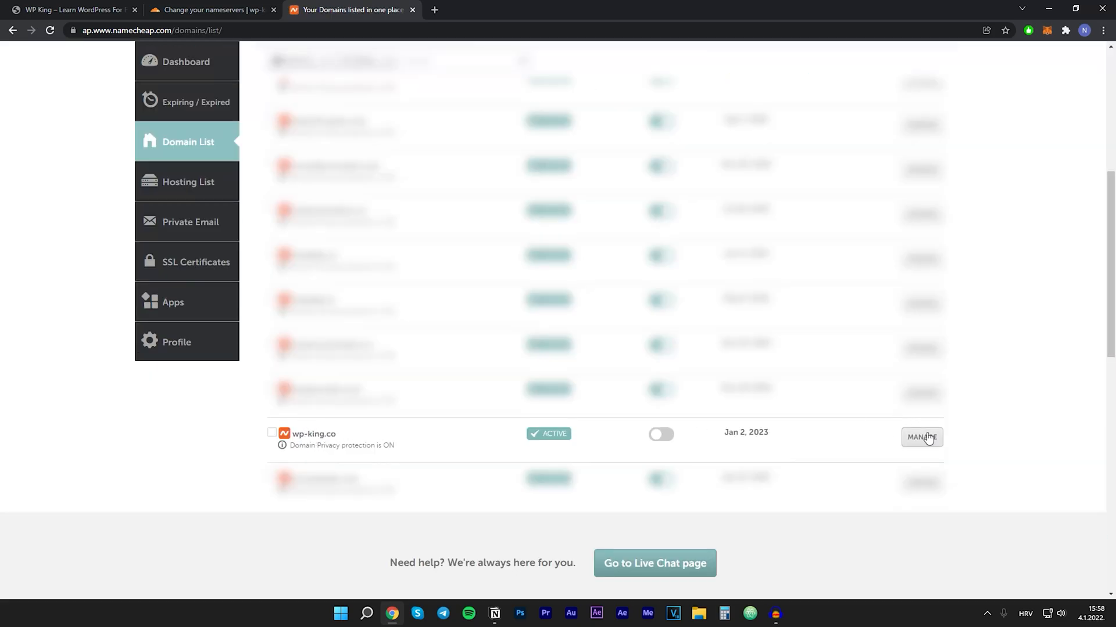
left_click(921, 437)
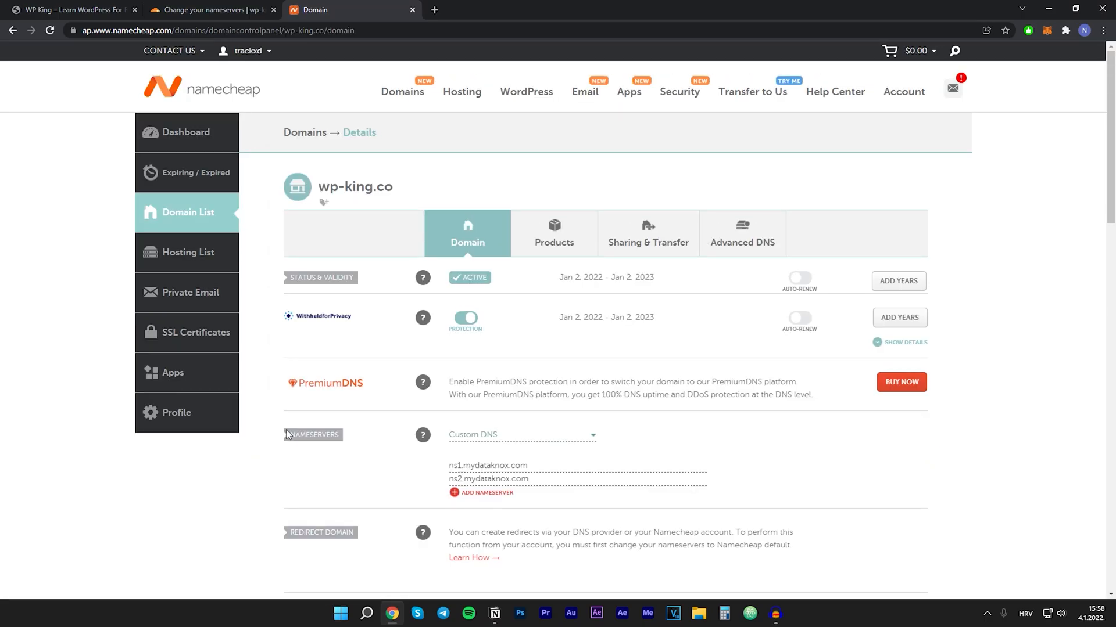
left_click(209, 9)
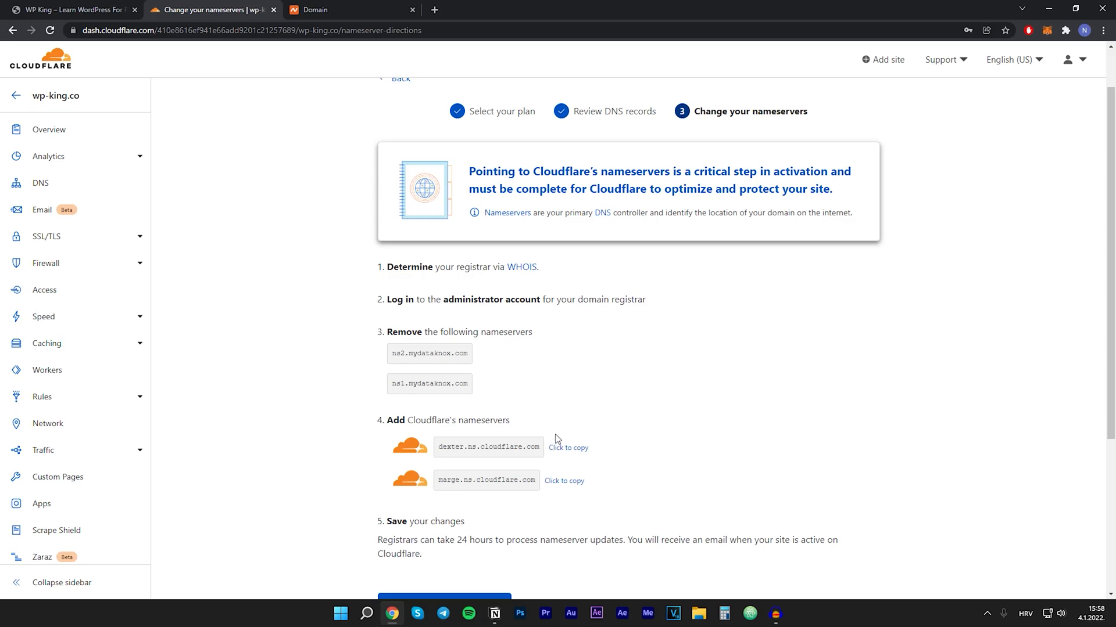
mouse_move(427, 456)
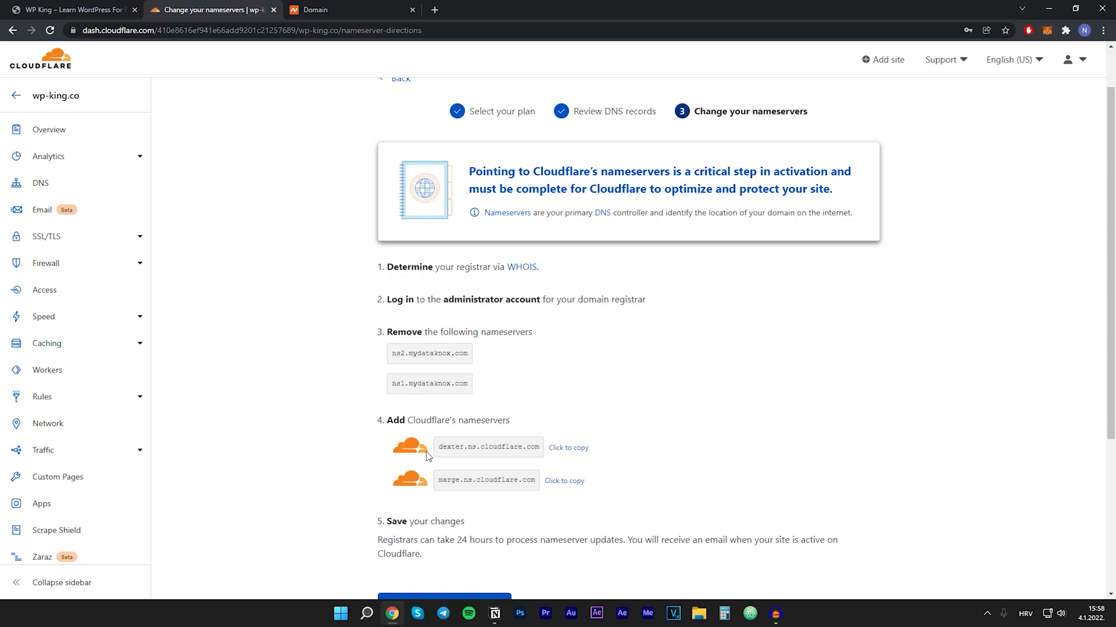
- Replace the custom nameservers with dexter.ns.cloudflare.com and marge.ns.cloudflare.com, save, and close the notice
left_click(348, 9)
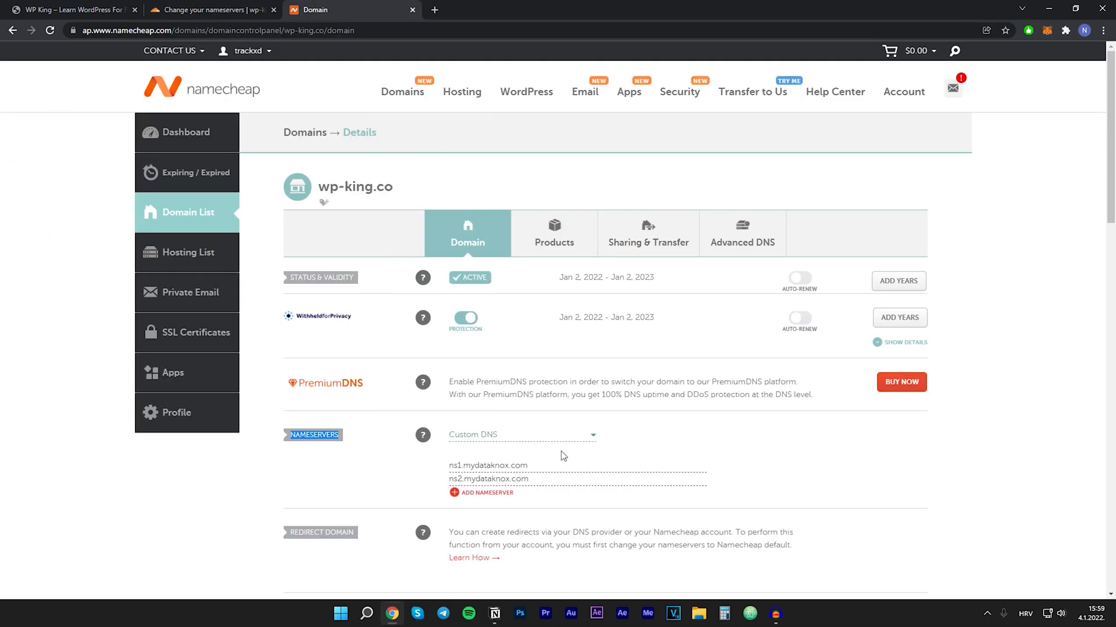
type("dexter.ns.cloudflare.com")
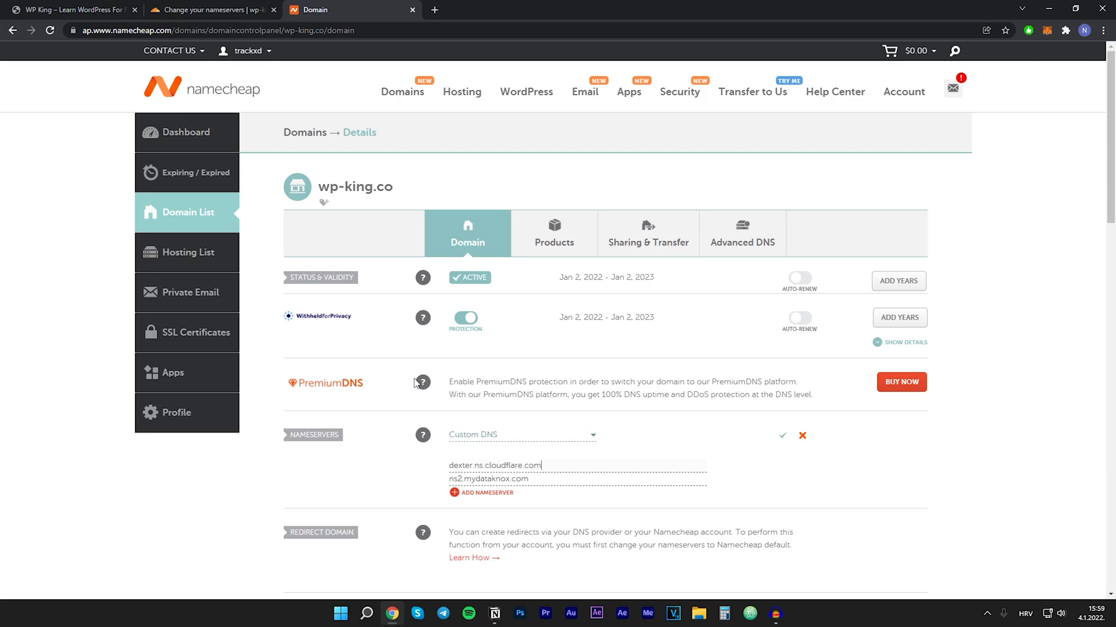
left_click(210, 9)
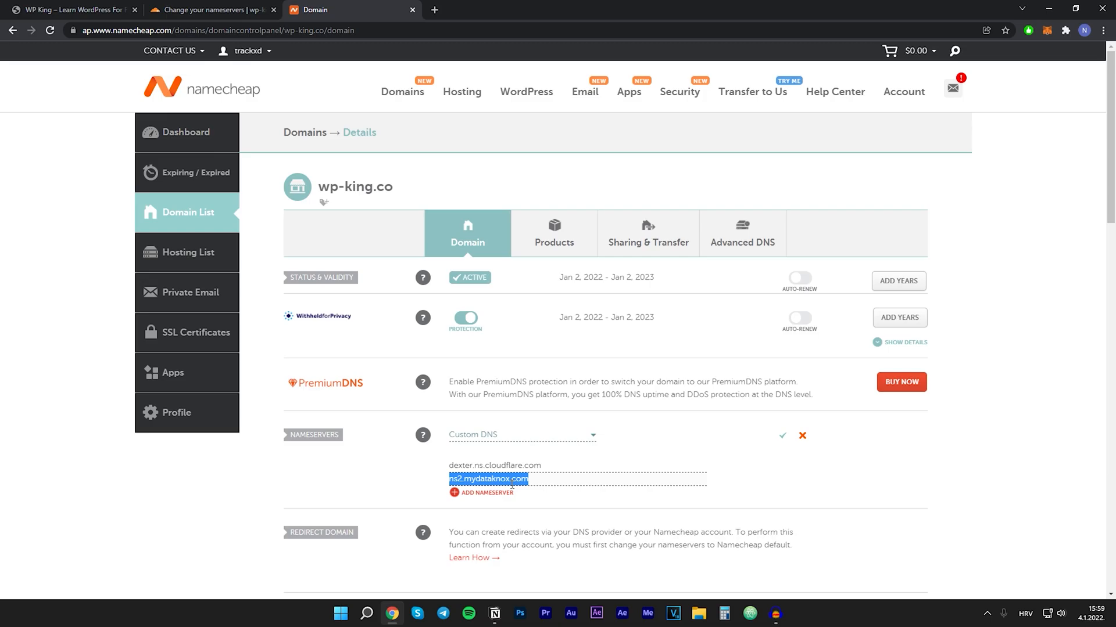
type("marge.ns.cloudflare.com")
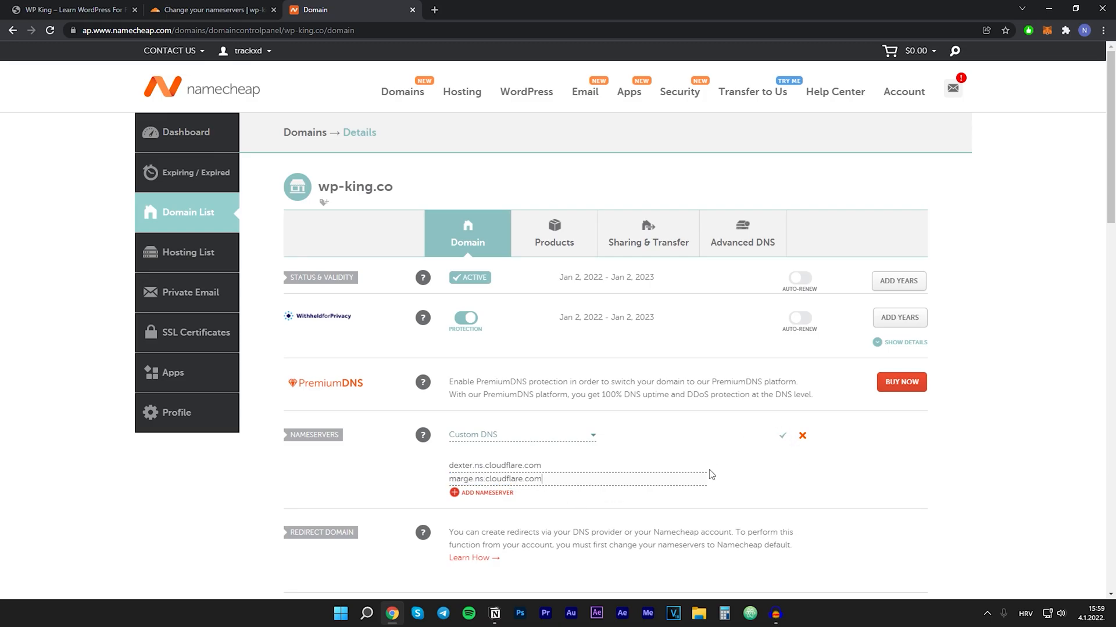
mouse_move(782, 435)
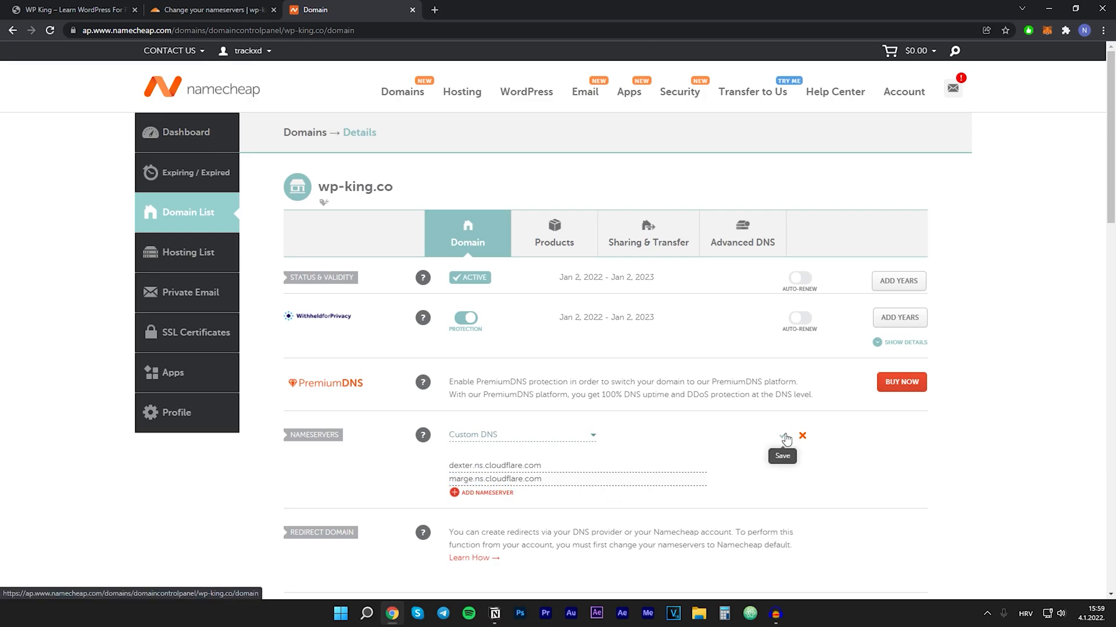
left_click(781, 456)
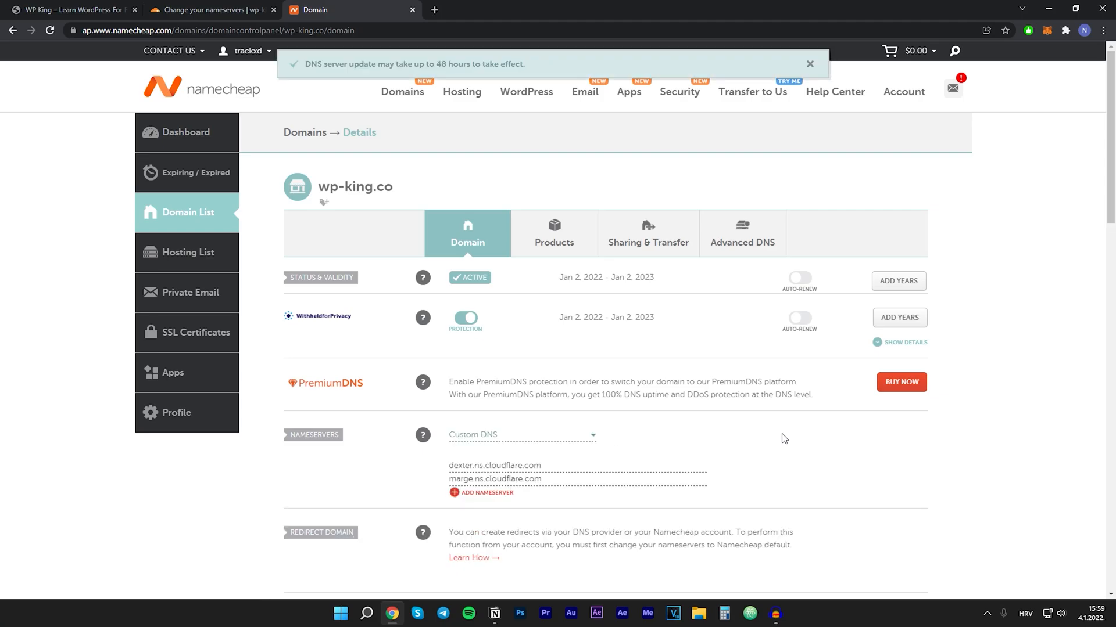
left_click(809, 64)
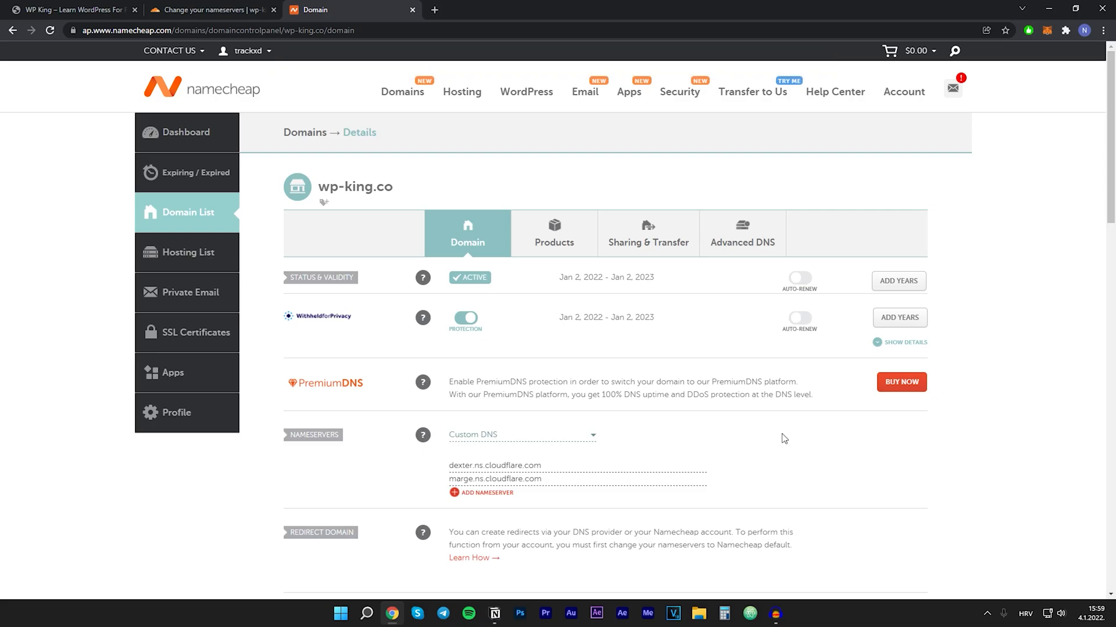
- Back in Cloudflare, confirm with 'Done, check nameservers' for wp-king.co
left_click(206, 10)
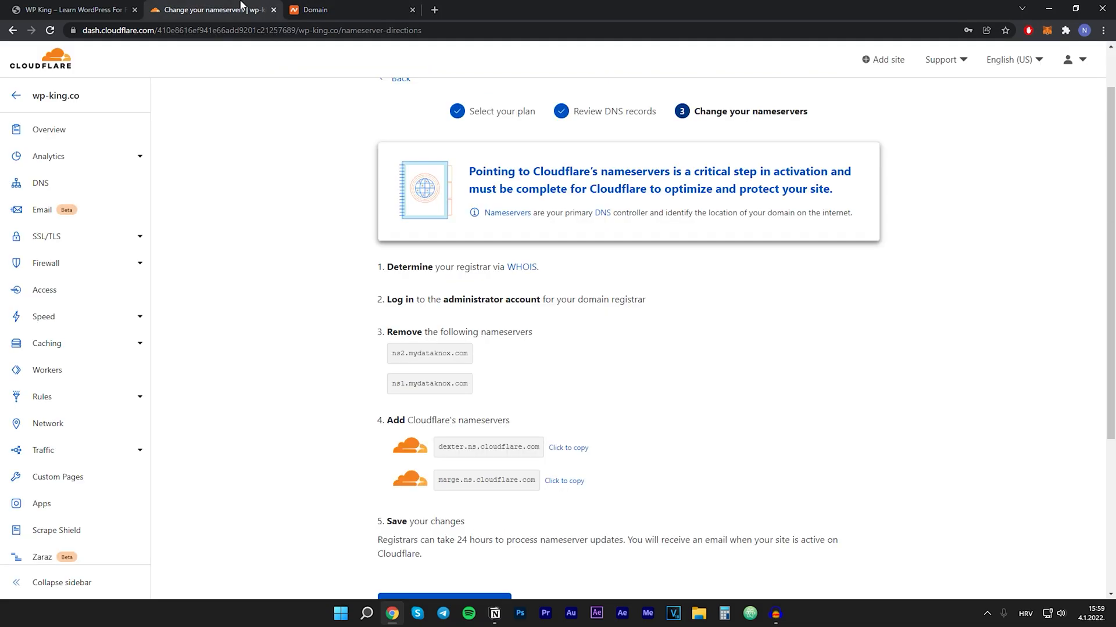
scroll("down", 3)
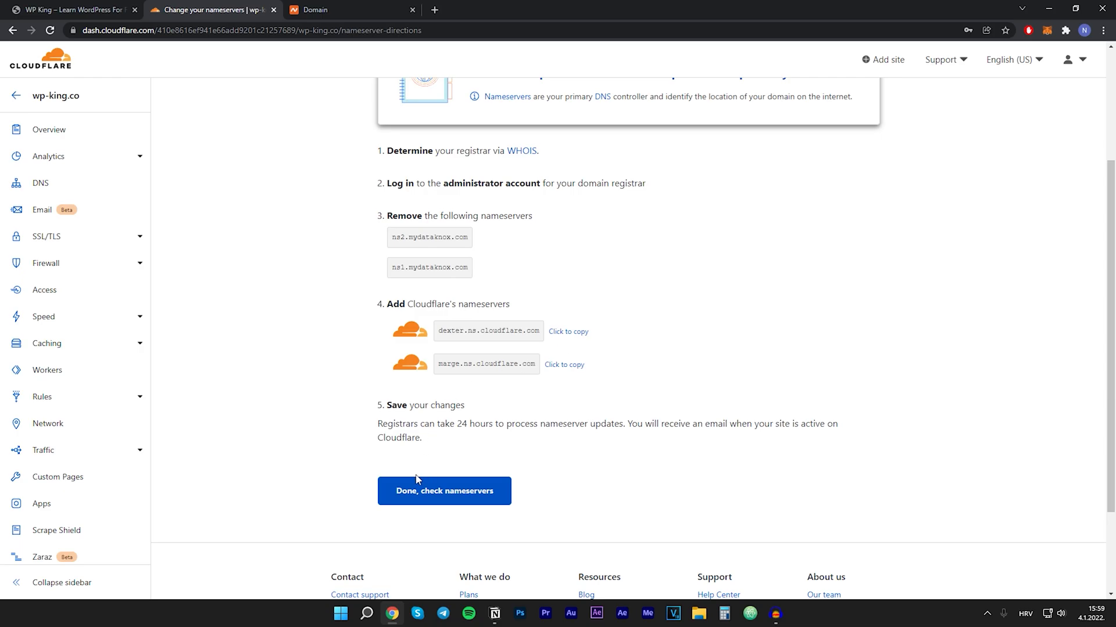
left_click(443, 491)
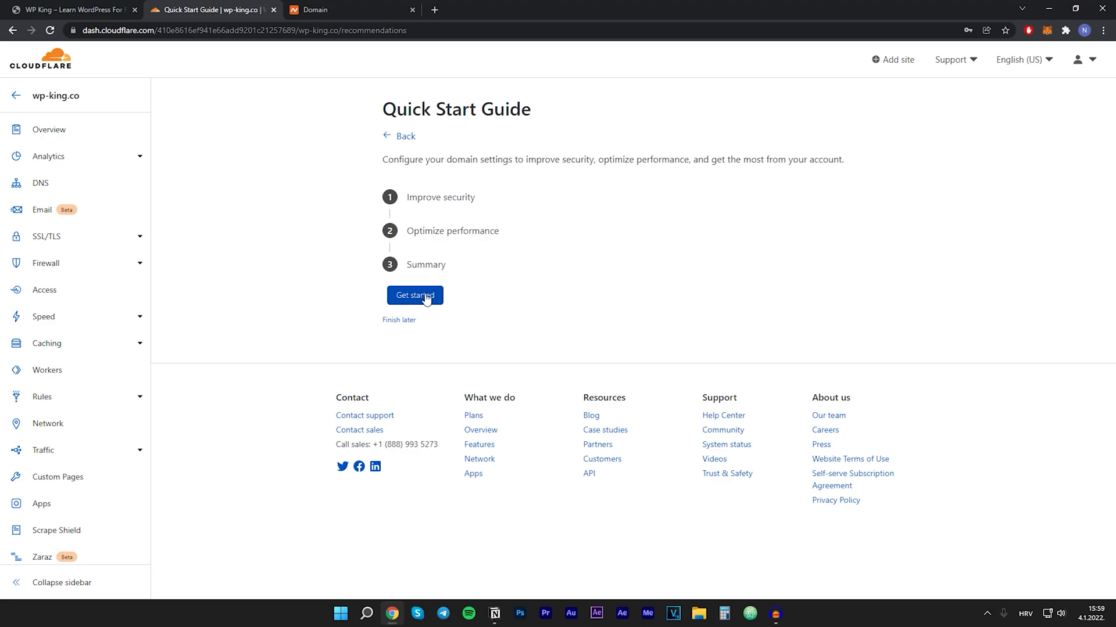
- Start the Quick Start Guide and save Automatic HTTPS Rewrites and Always Use HTTPS as on
left_click(414, 296)
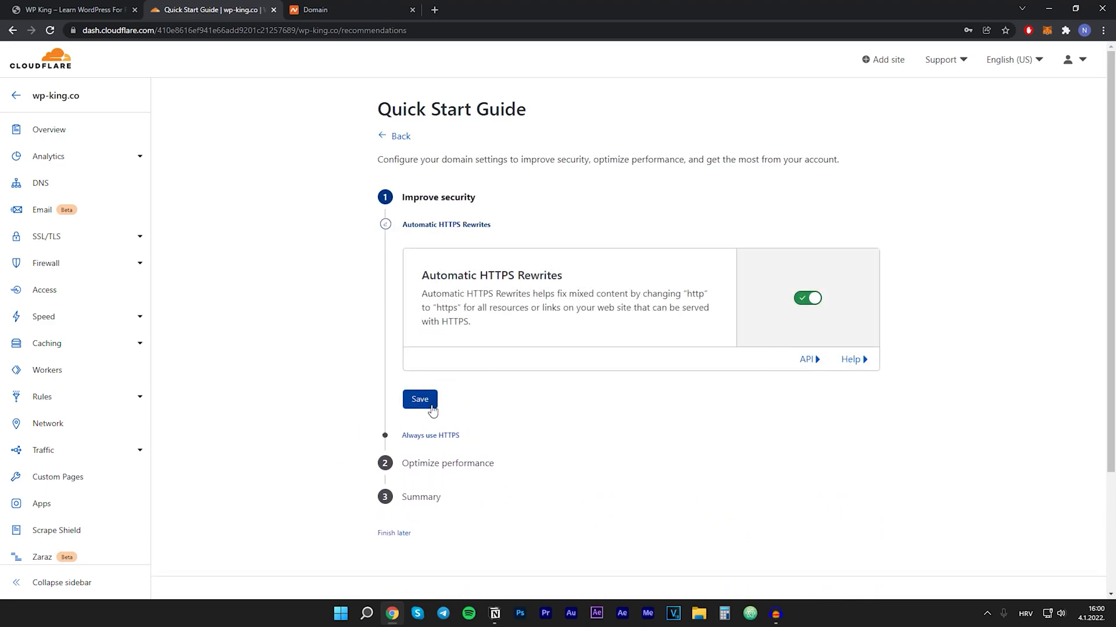
left_click(419, 399)
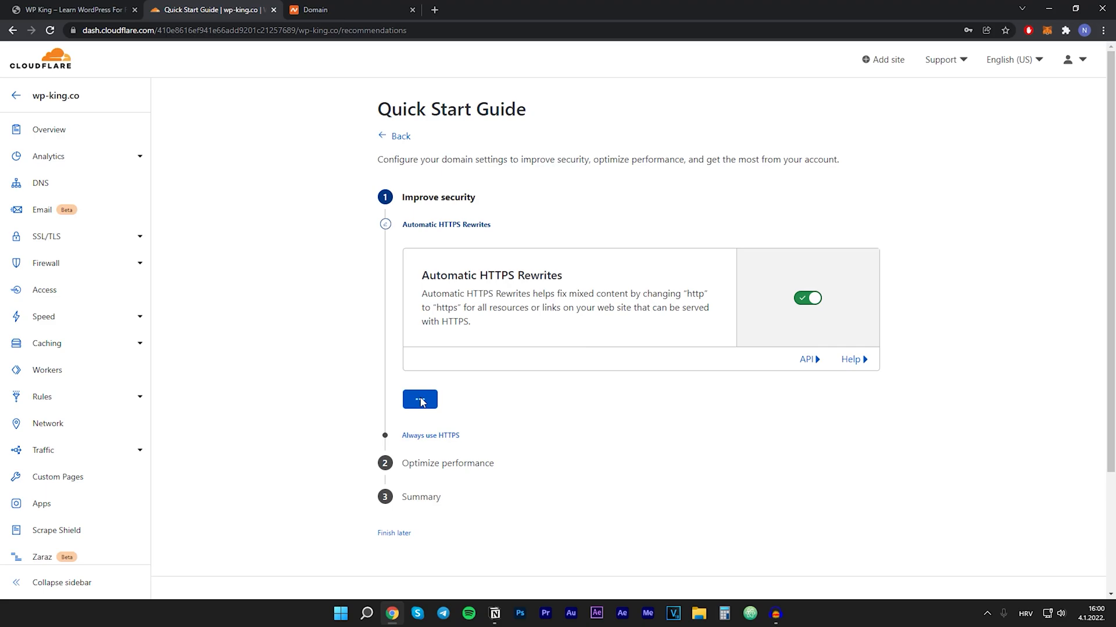
left_click(419, 399)
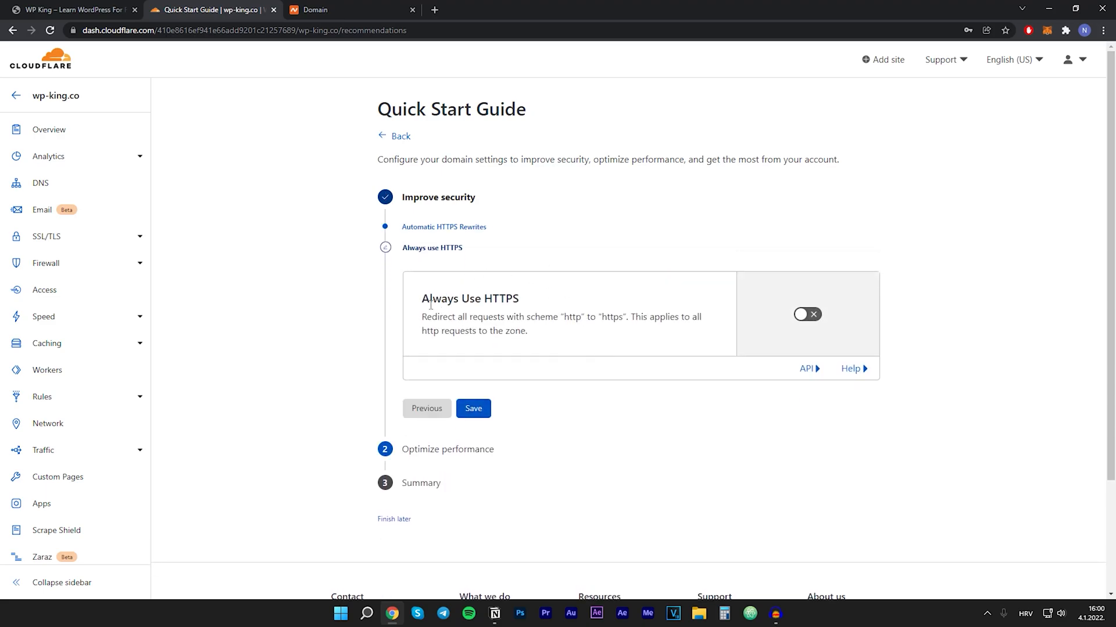
mouse_move(605, 301)
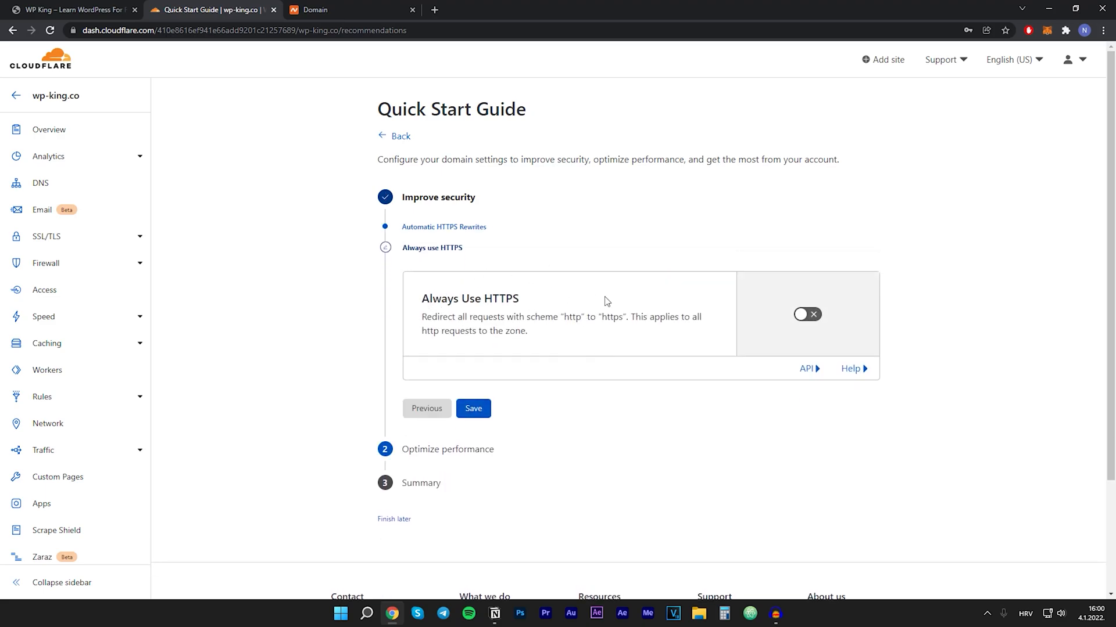
left_click(807, 314)
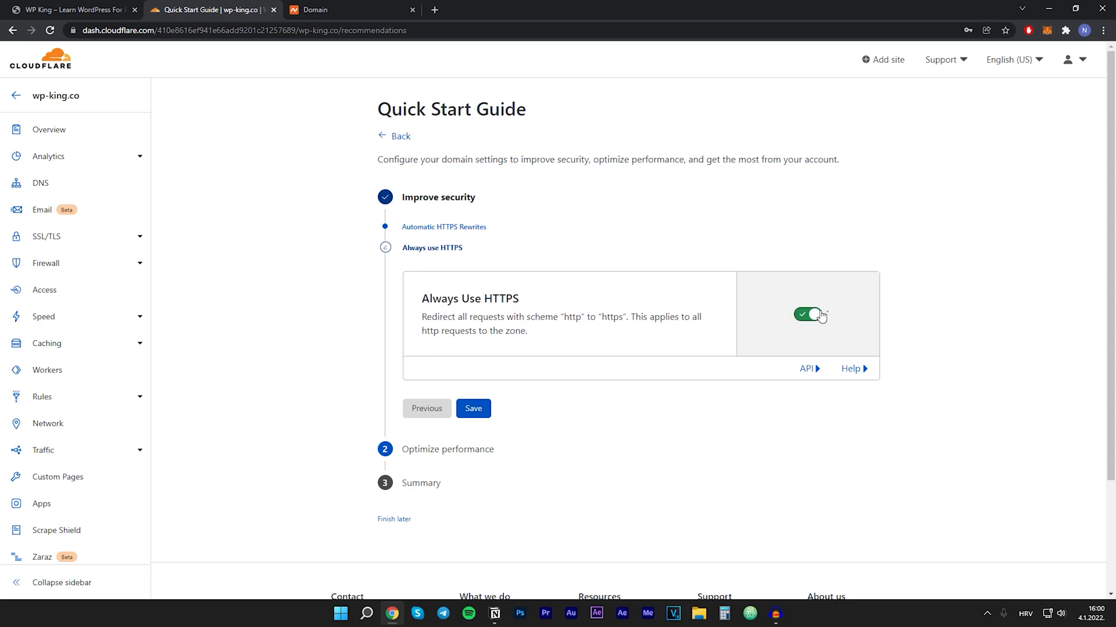
left_click(473, 408)
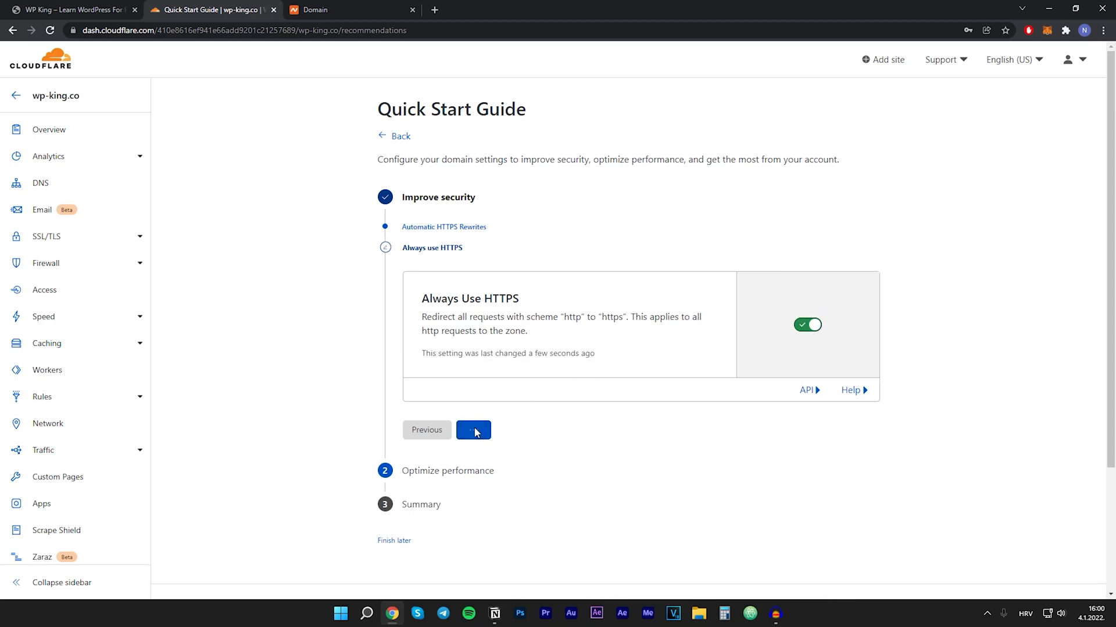
- Leave Auto Minify off, save Brotli as enabled, and finish the guide
left_click(473, 430)
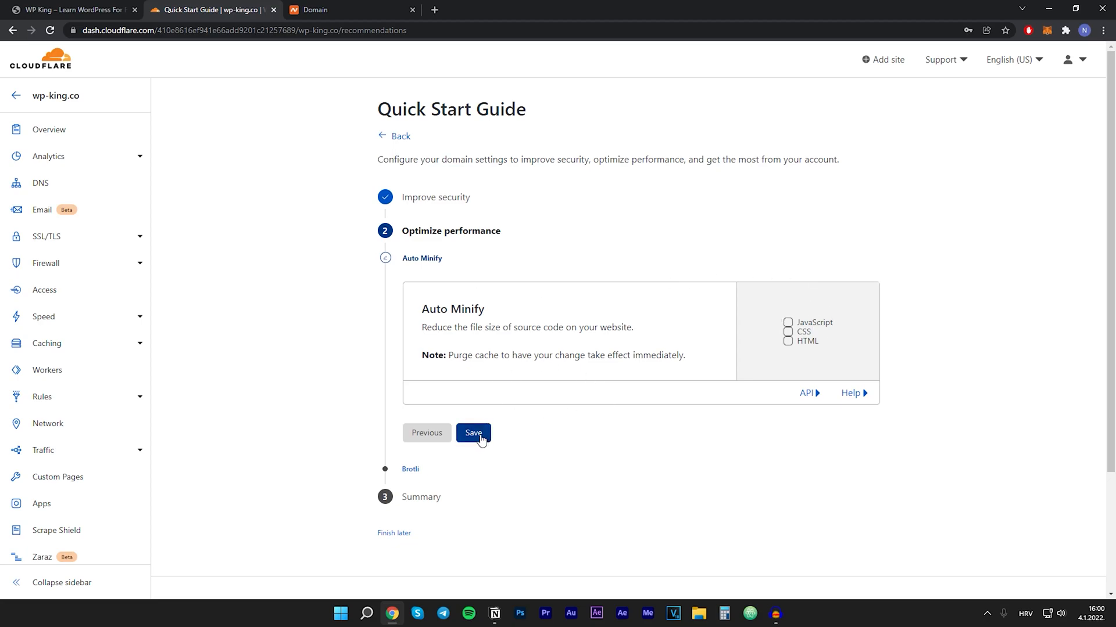
left_click(473, 434)
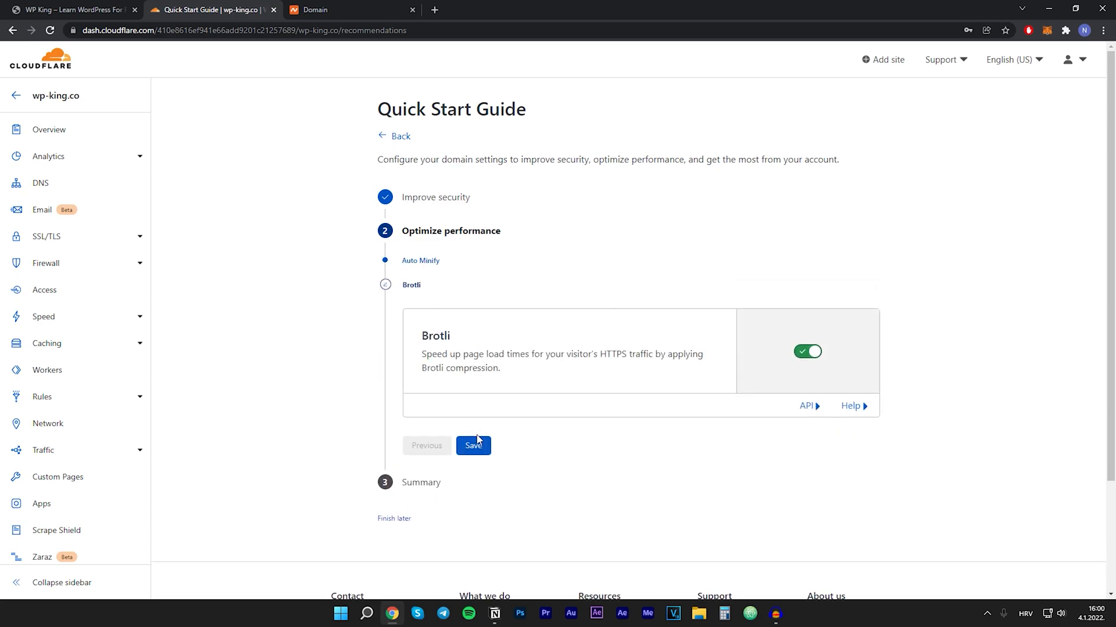
left_click(473, 446)
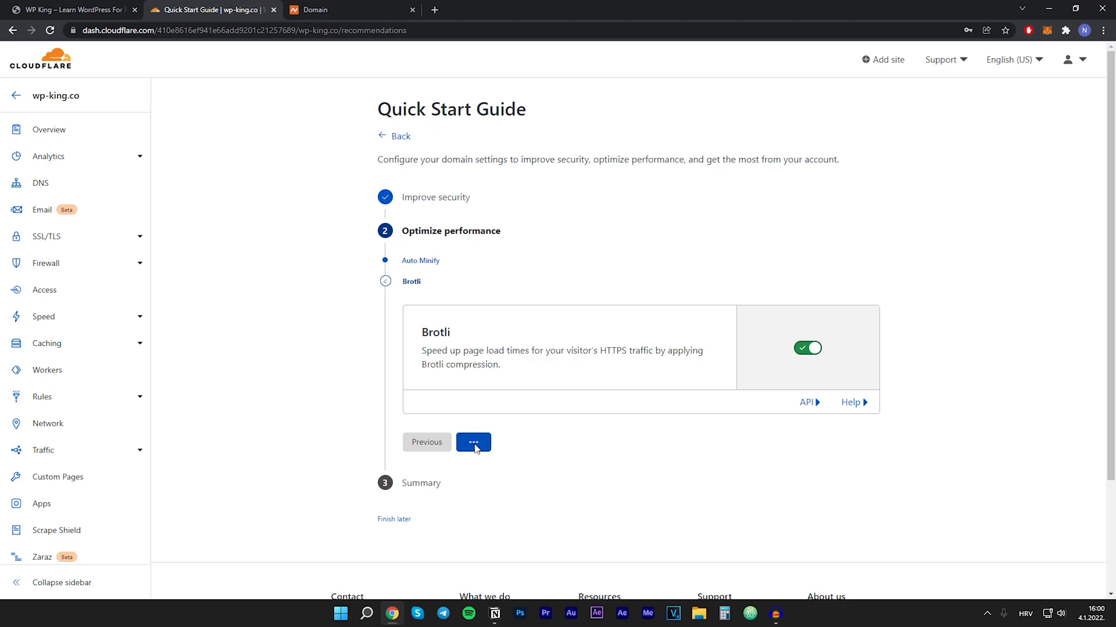
left_click(473, 441)
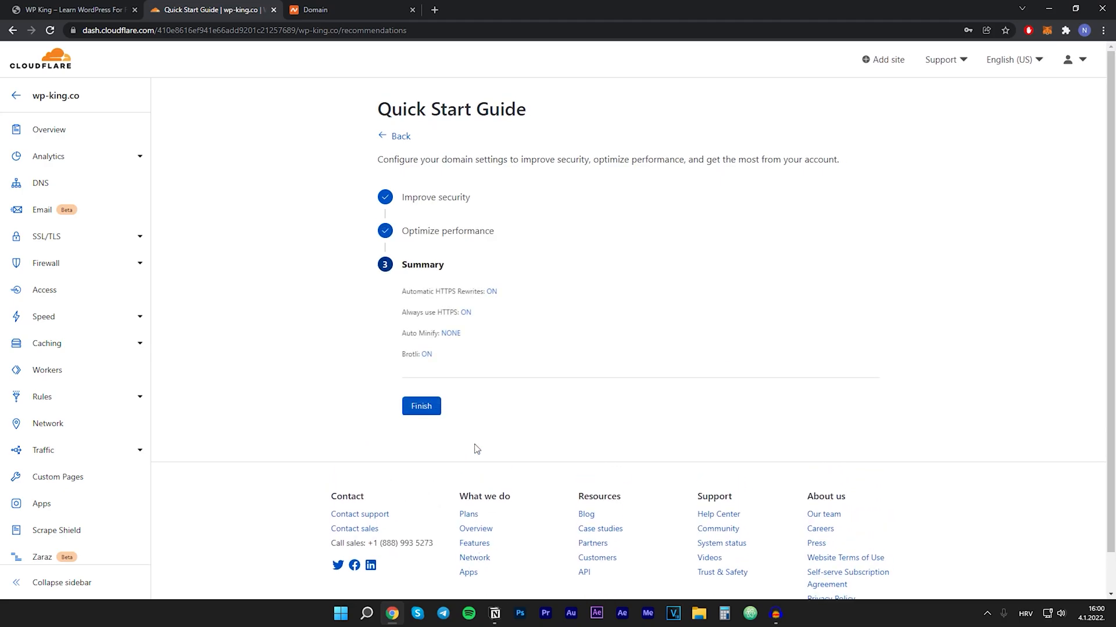
left_click(420, 406)
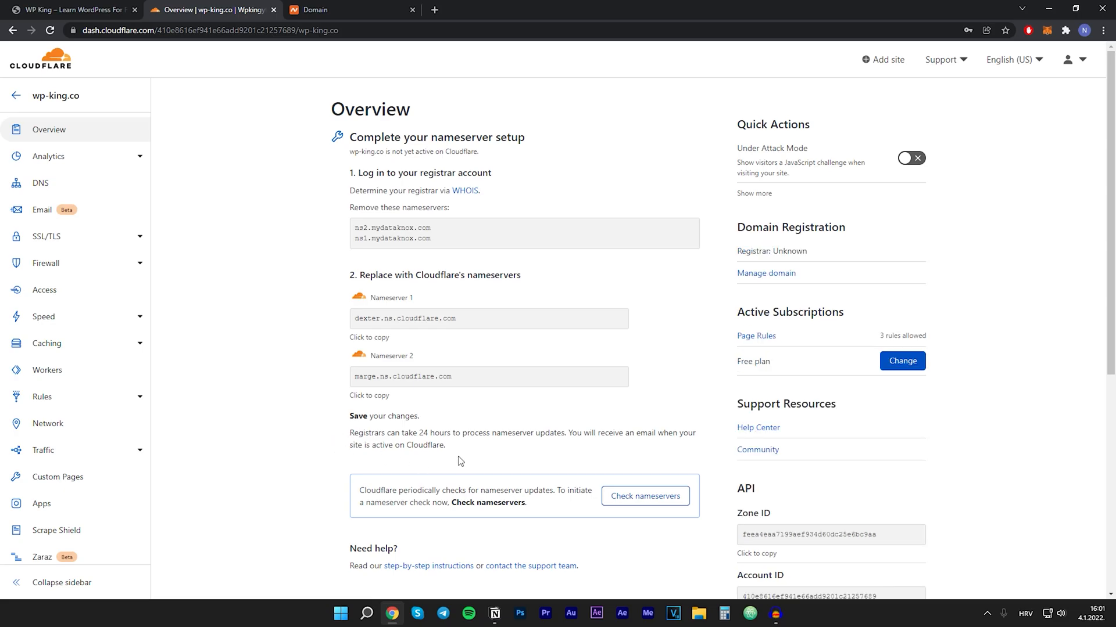
mouse_move(554, 462)
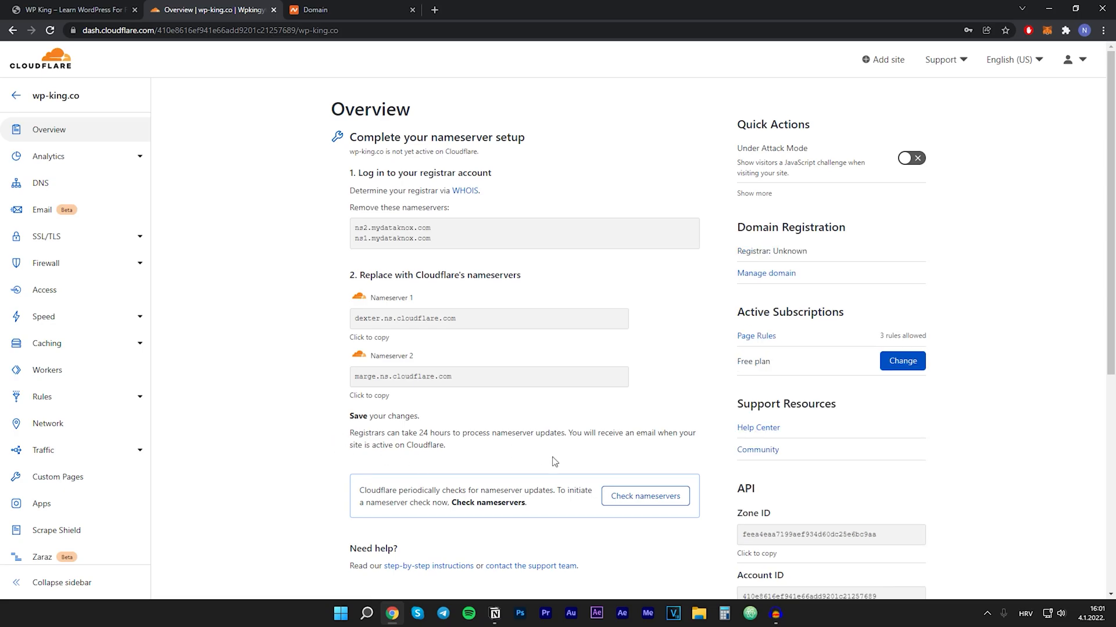
mouse_move(565, 462)
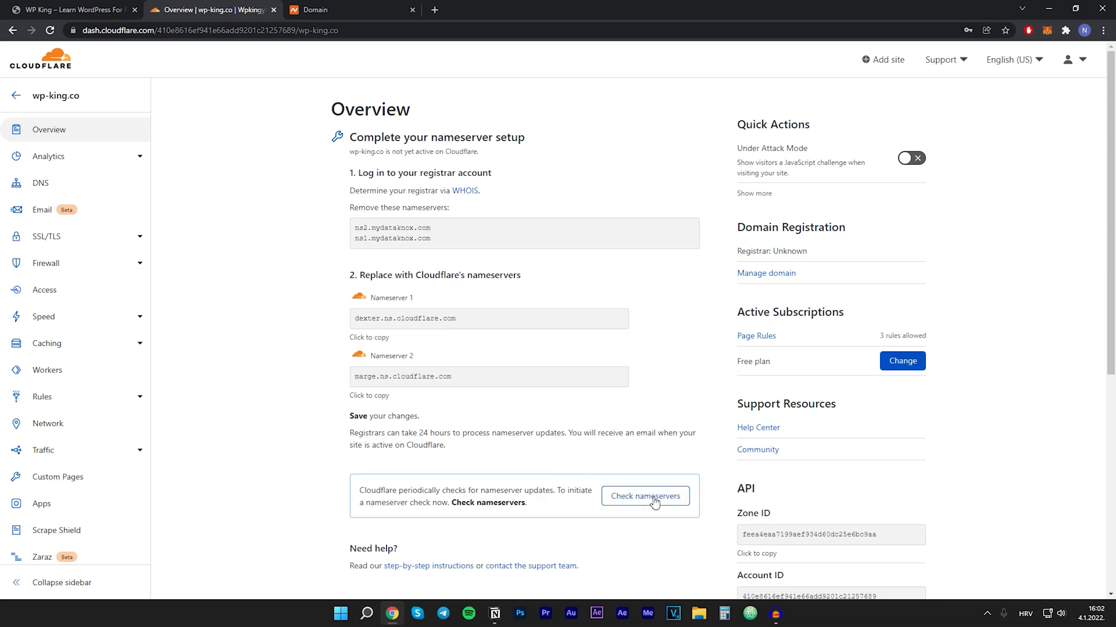
left_click(645, 497)
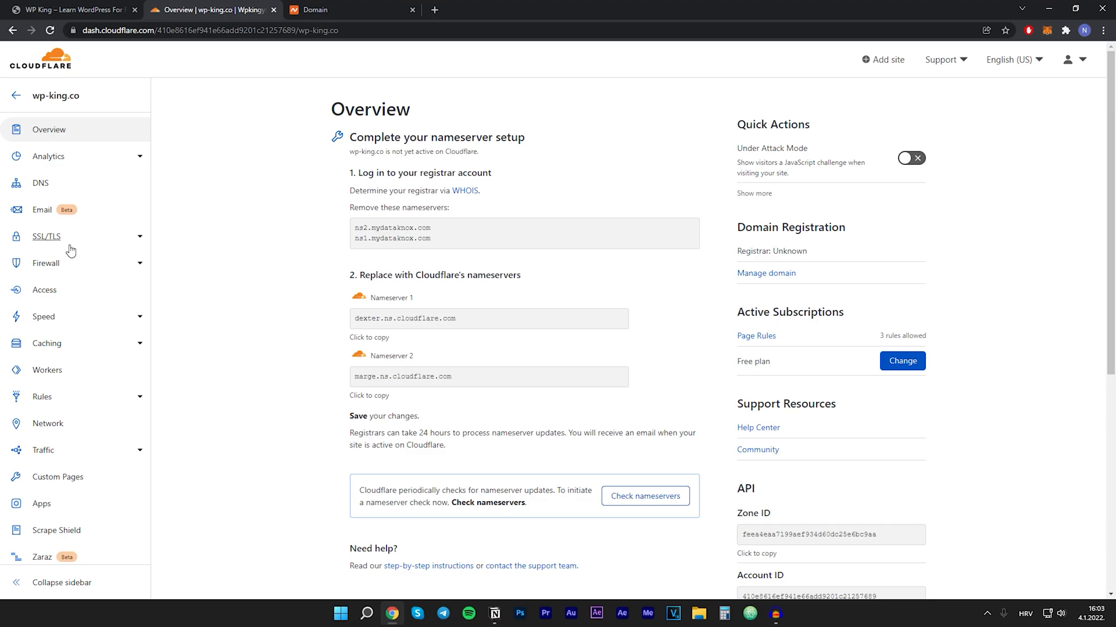
- Check that wp-king.co's SSL/TLS encryption mode is Full, then reload the WP King homepage
left_click(47, 236)
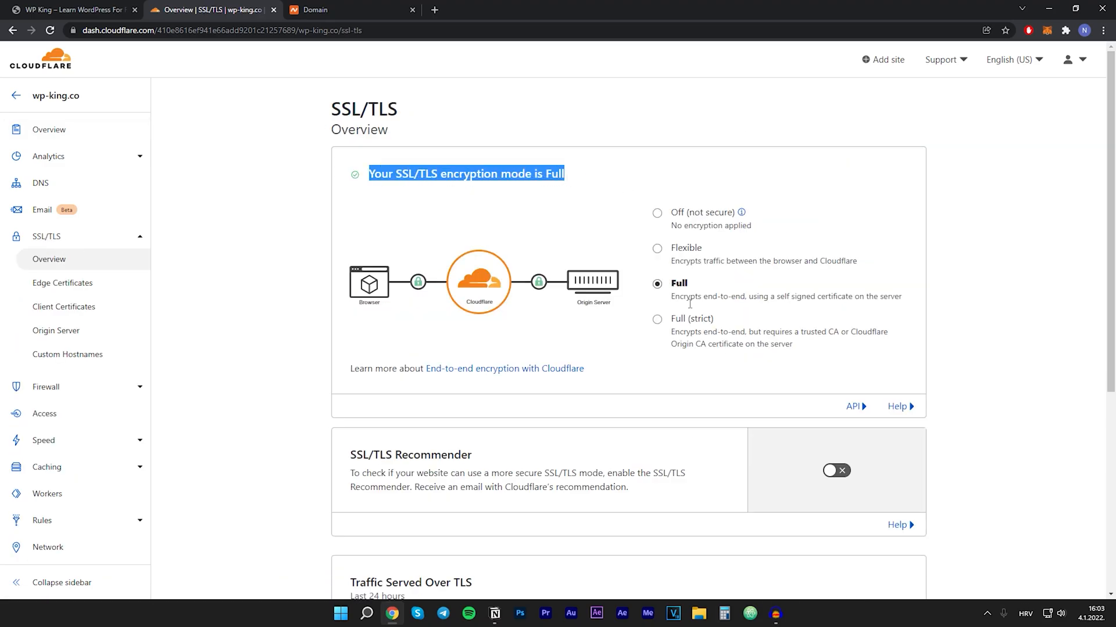
left_click(239, 112)
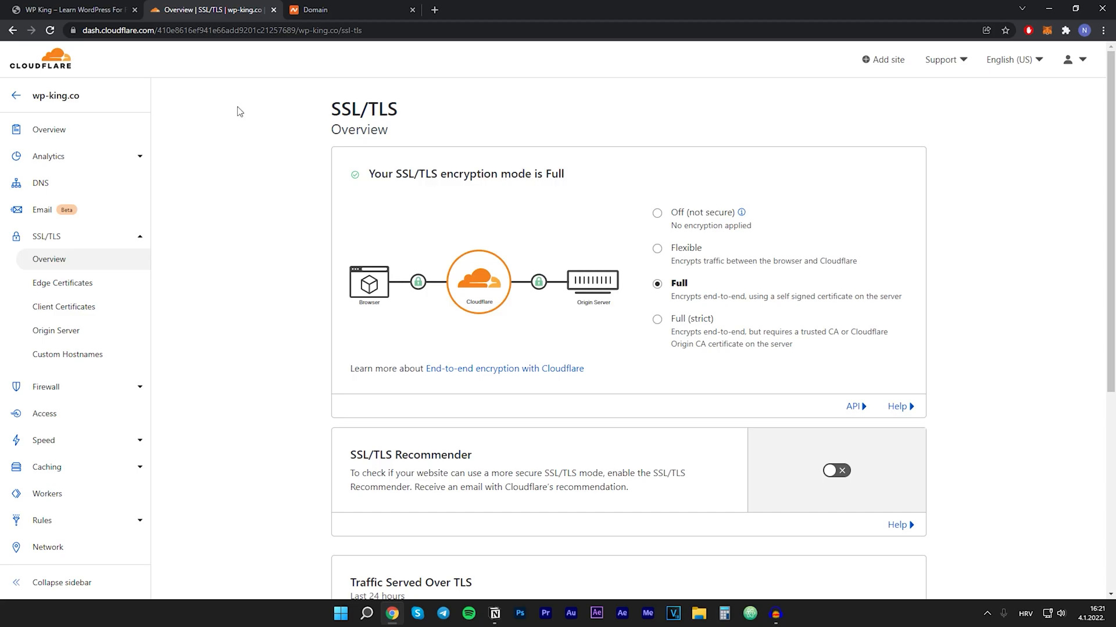
mouse_move(237, 102)
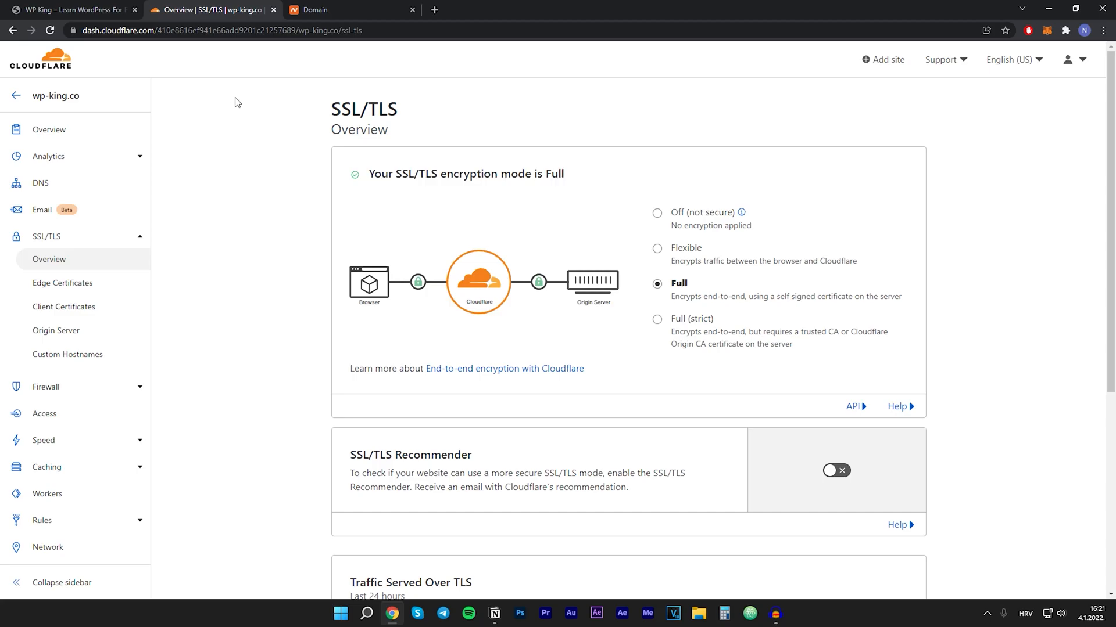
left_click(71, 9)
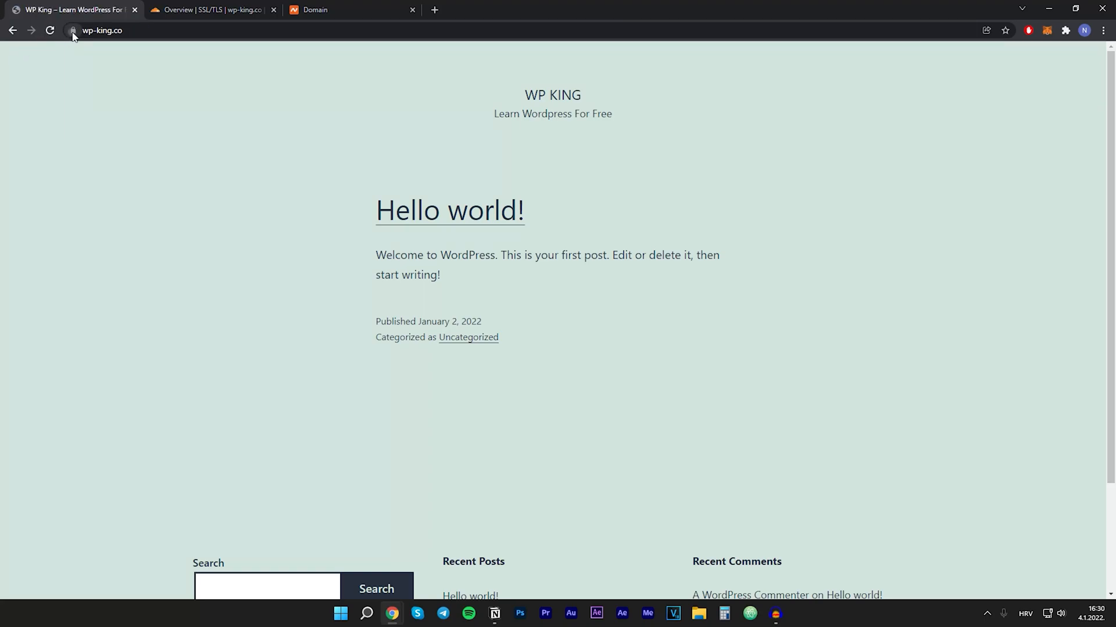
- Inspect the padlock connection details for wp-king.co to confirm it loads securely
left_click(73, 31)
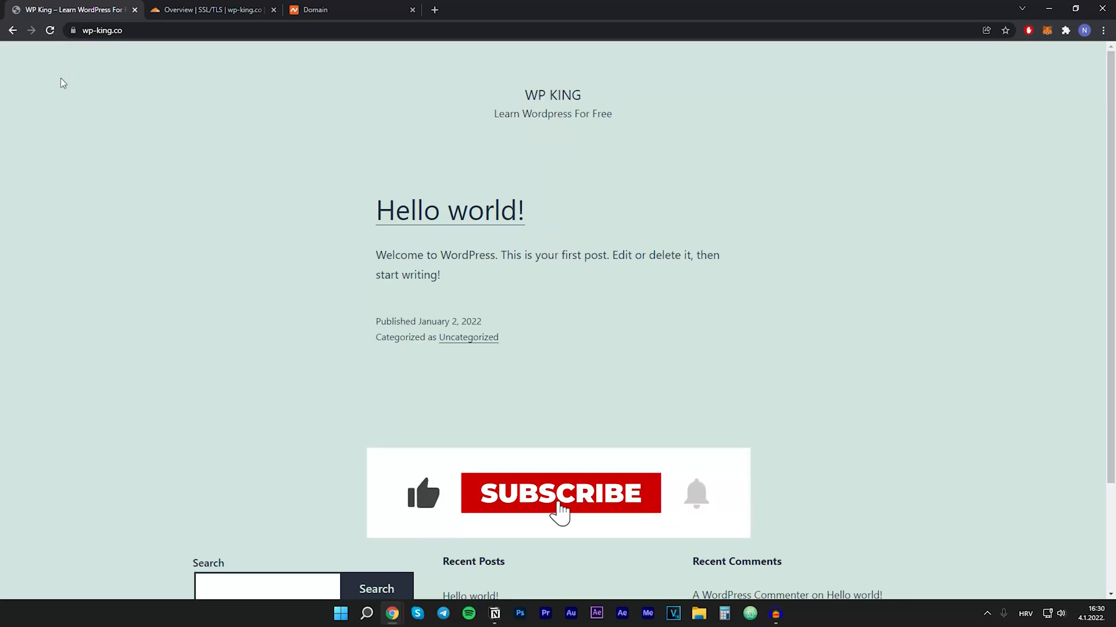
left_click(560, 493)
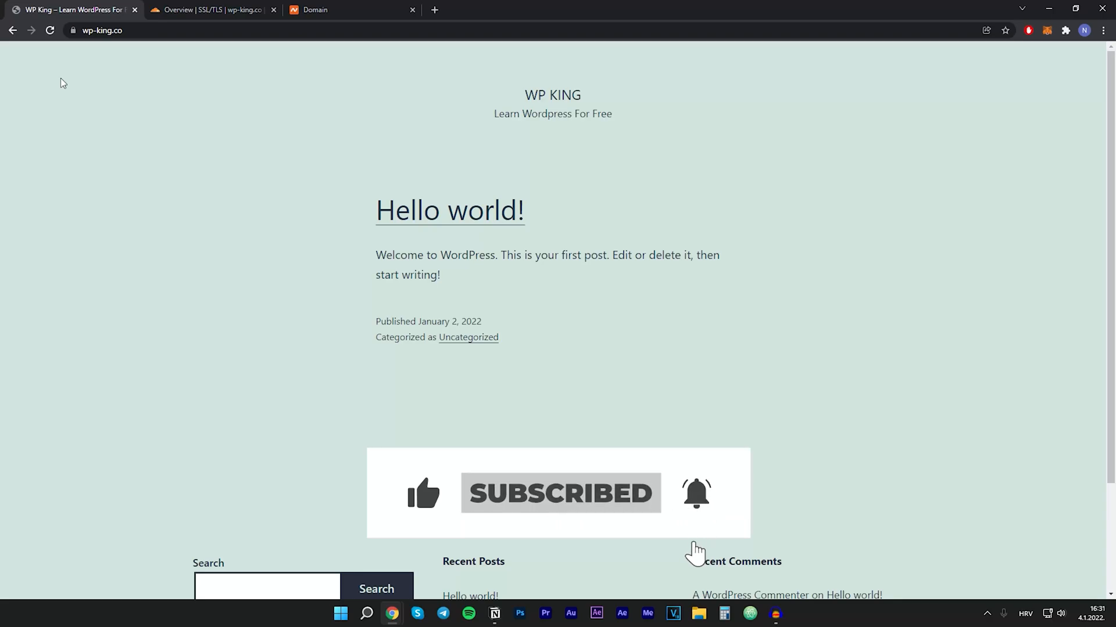